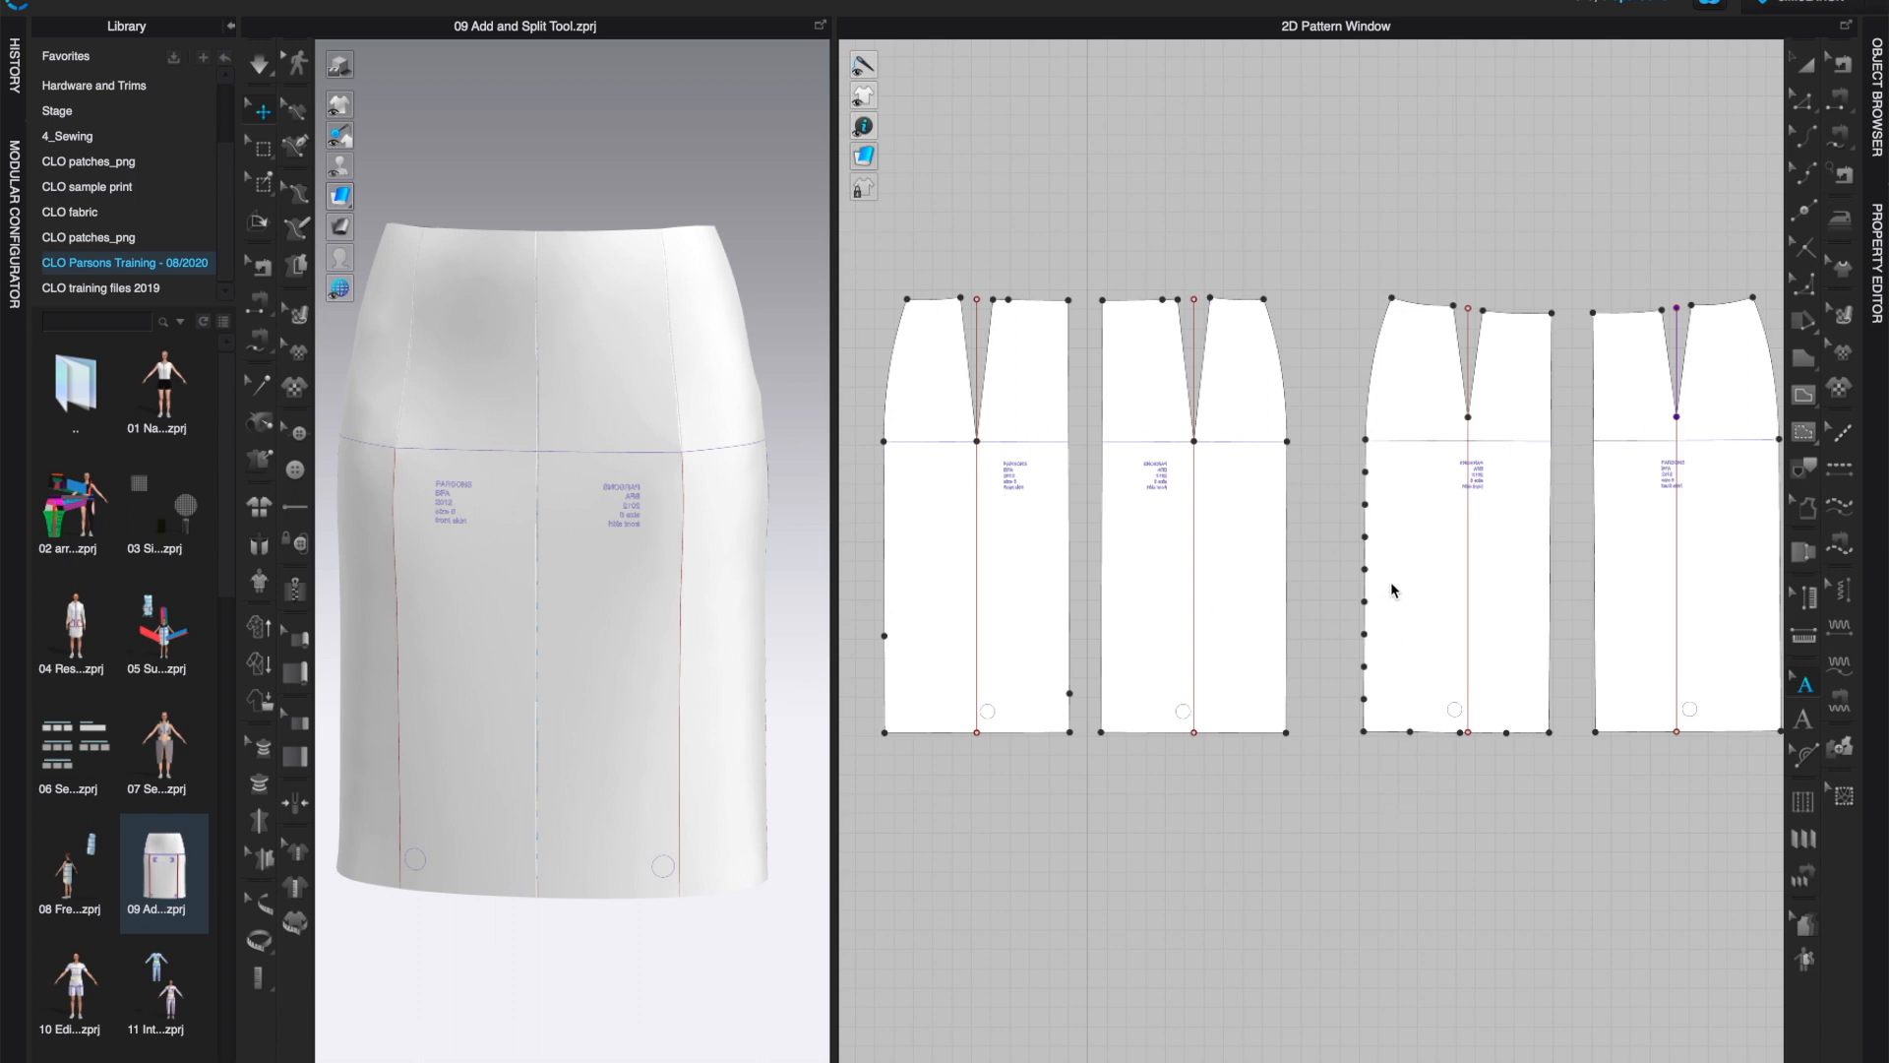
mouse_move(722, 579)
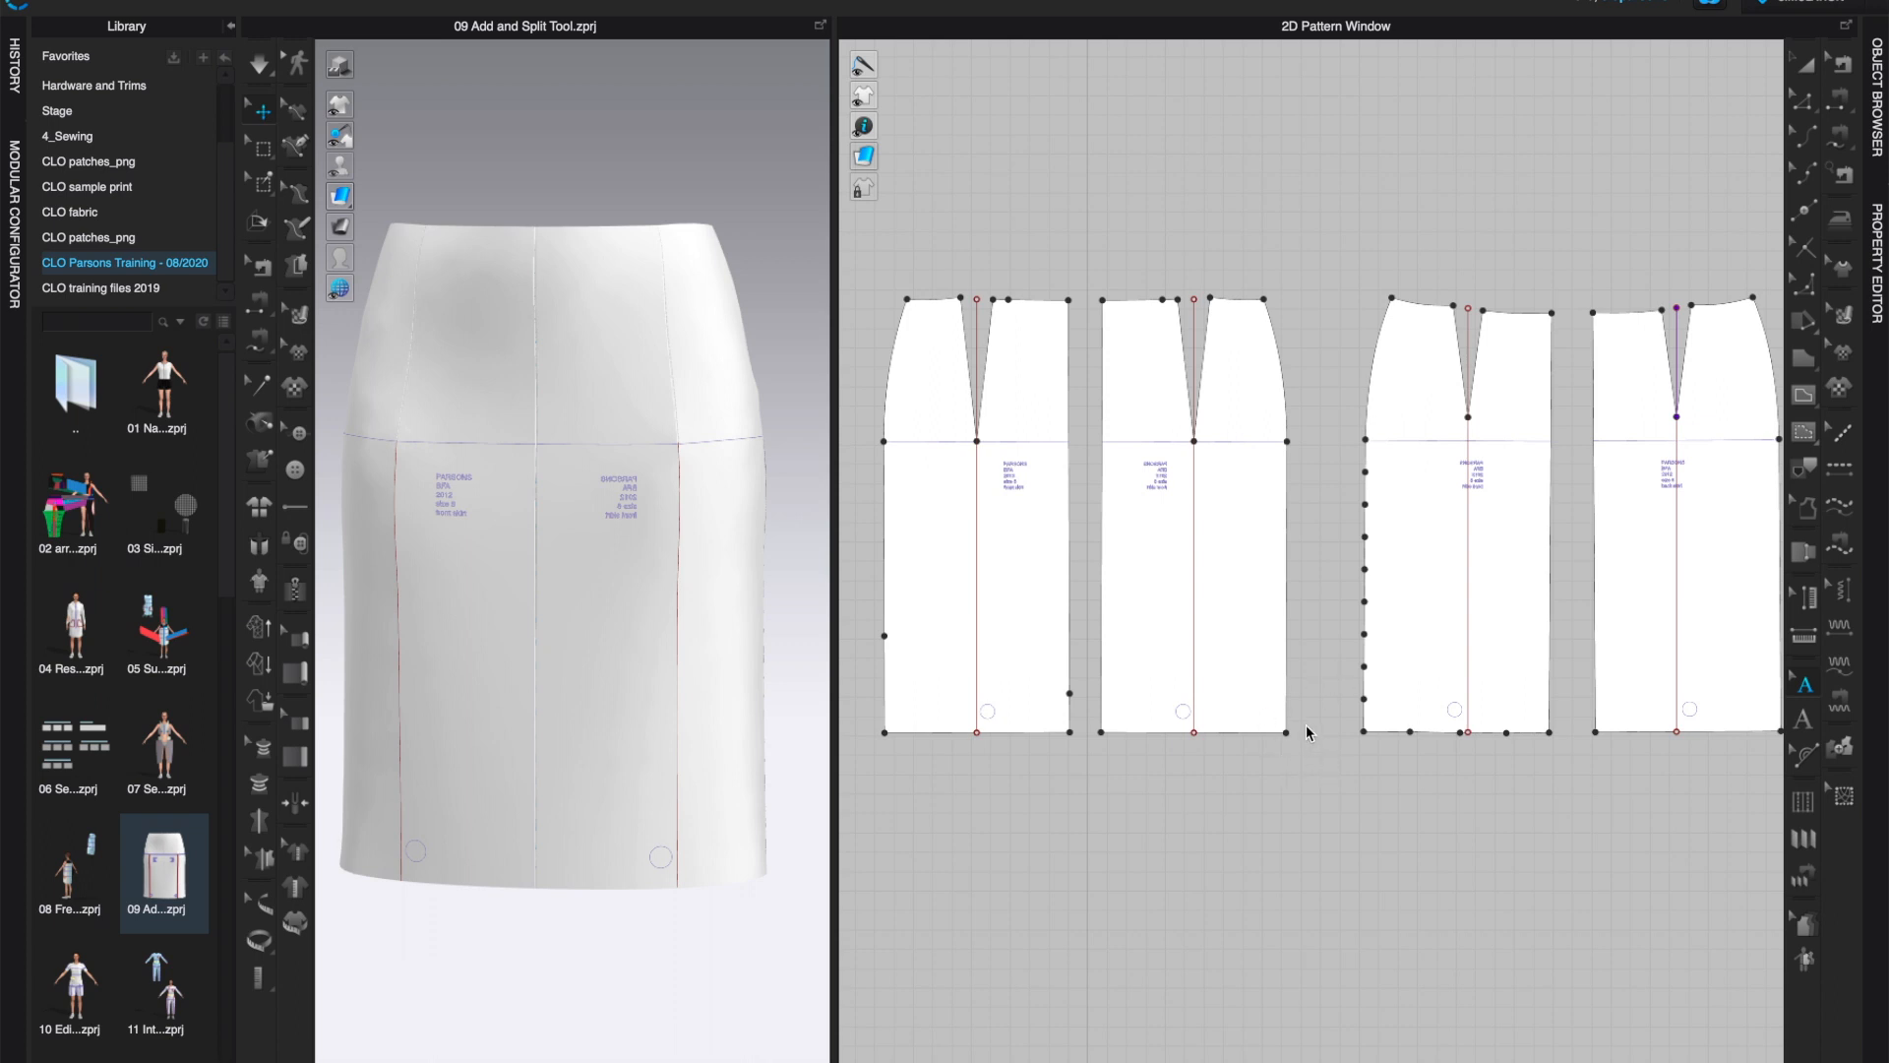
mouse_move(1303, 781)
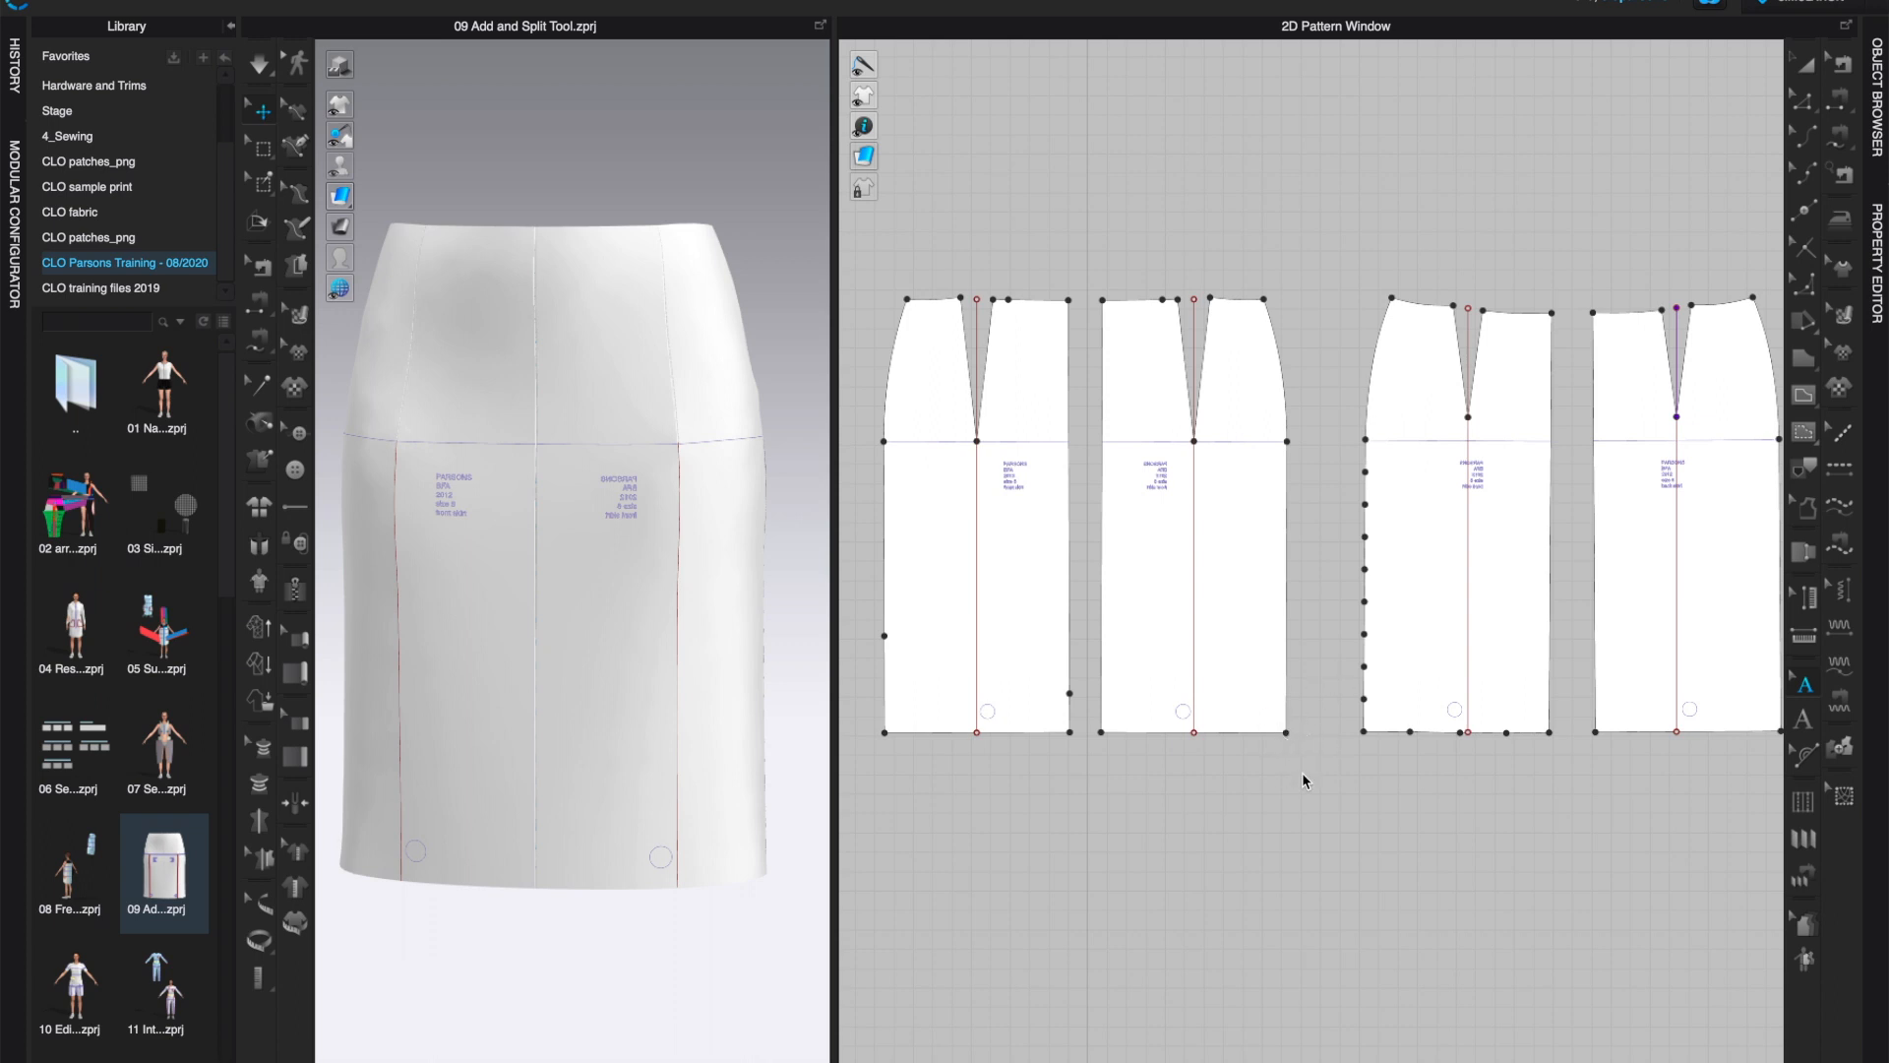
mouse_move(830, 679)
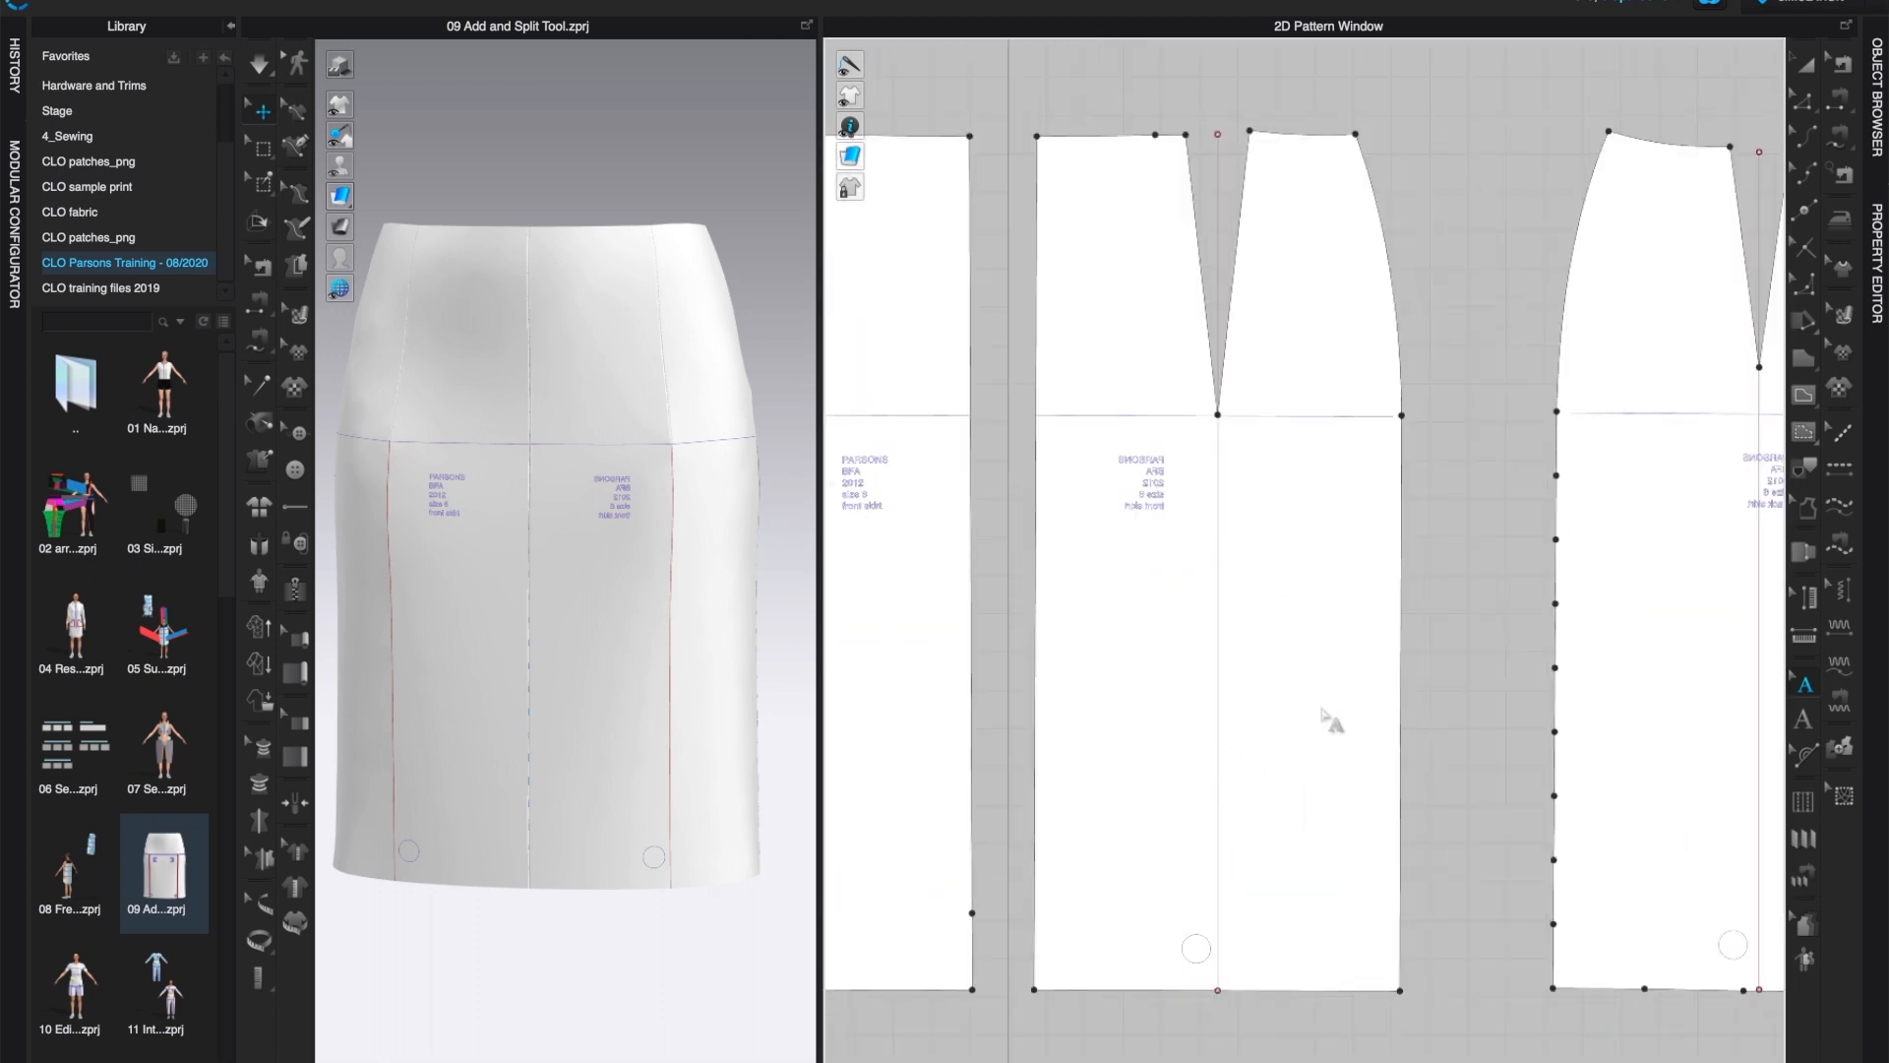
mouse_move(1494, 653)
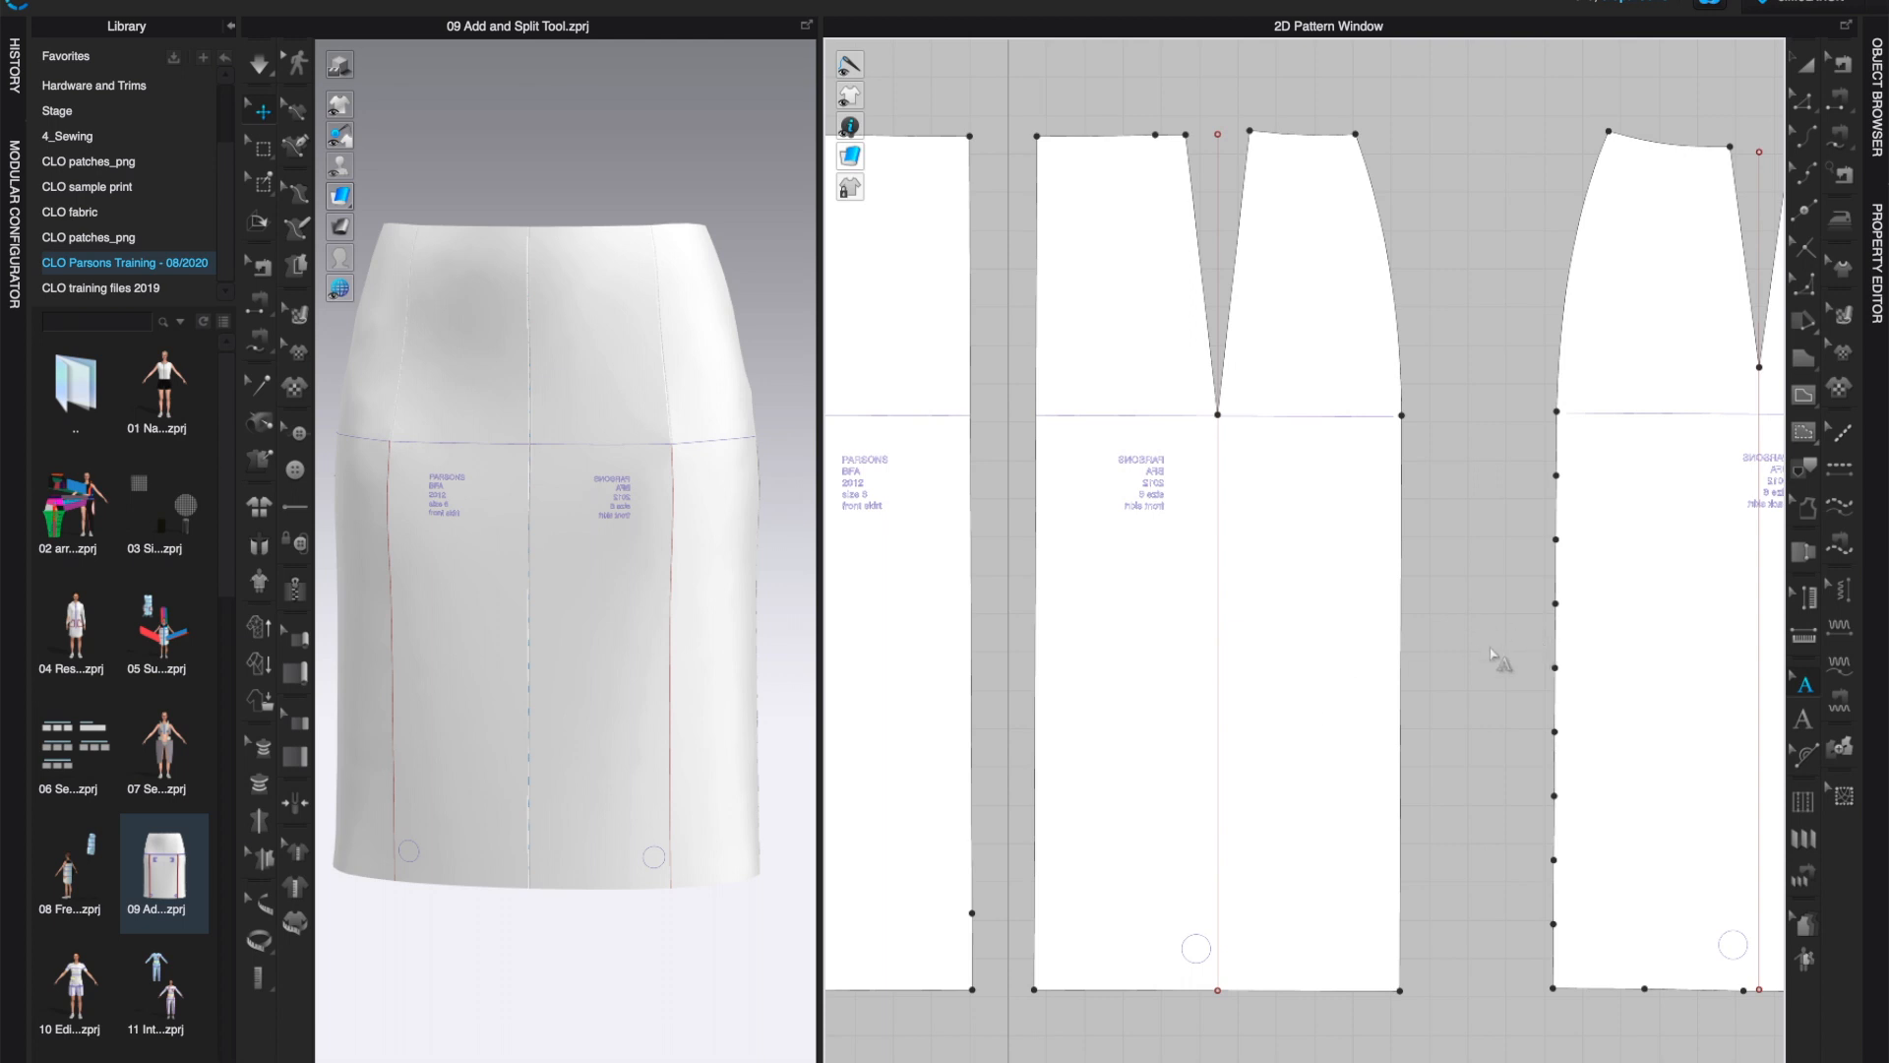
mouse_move(1787, 626)
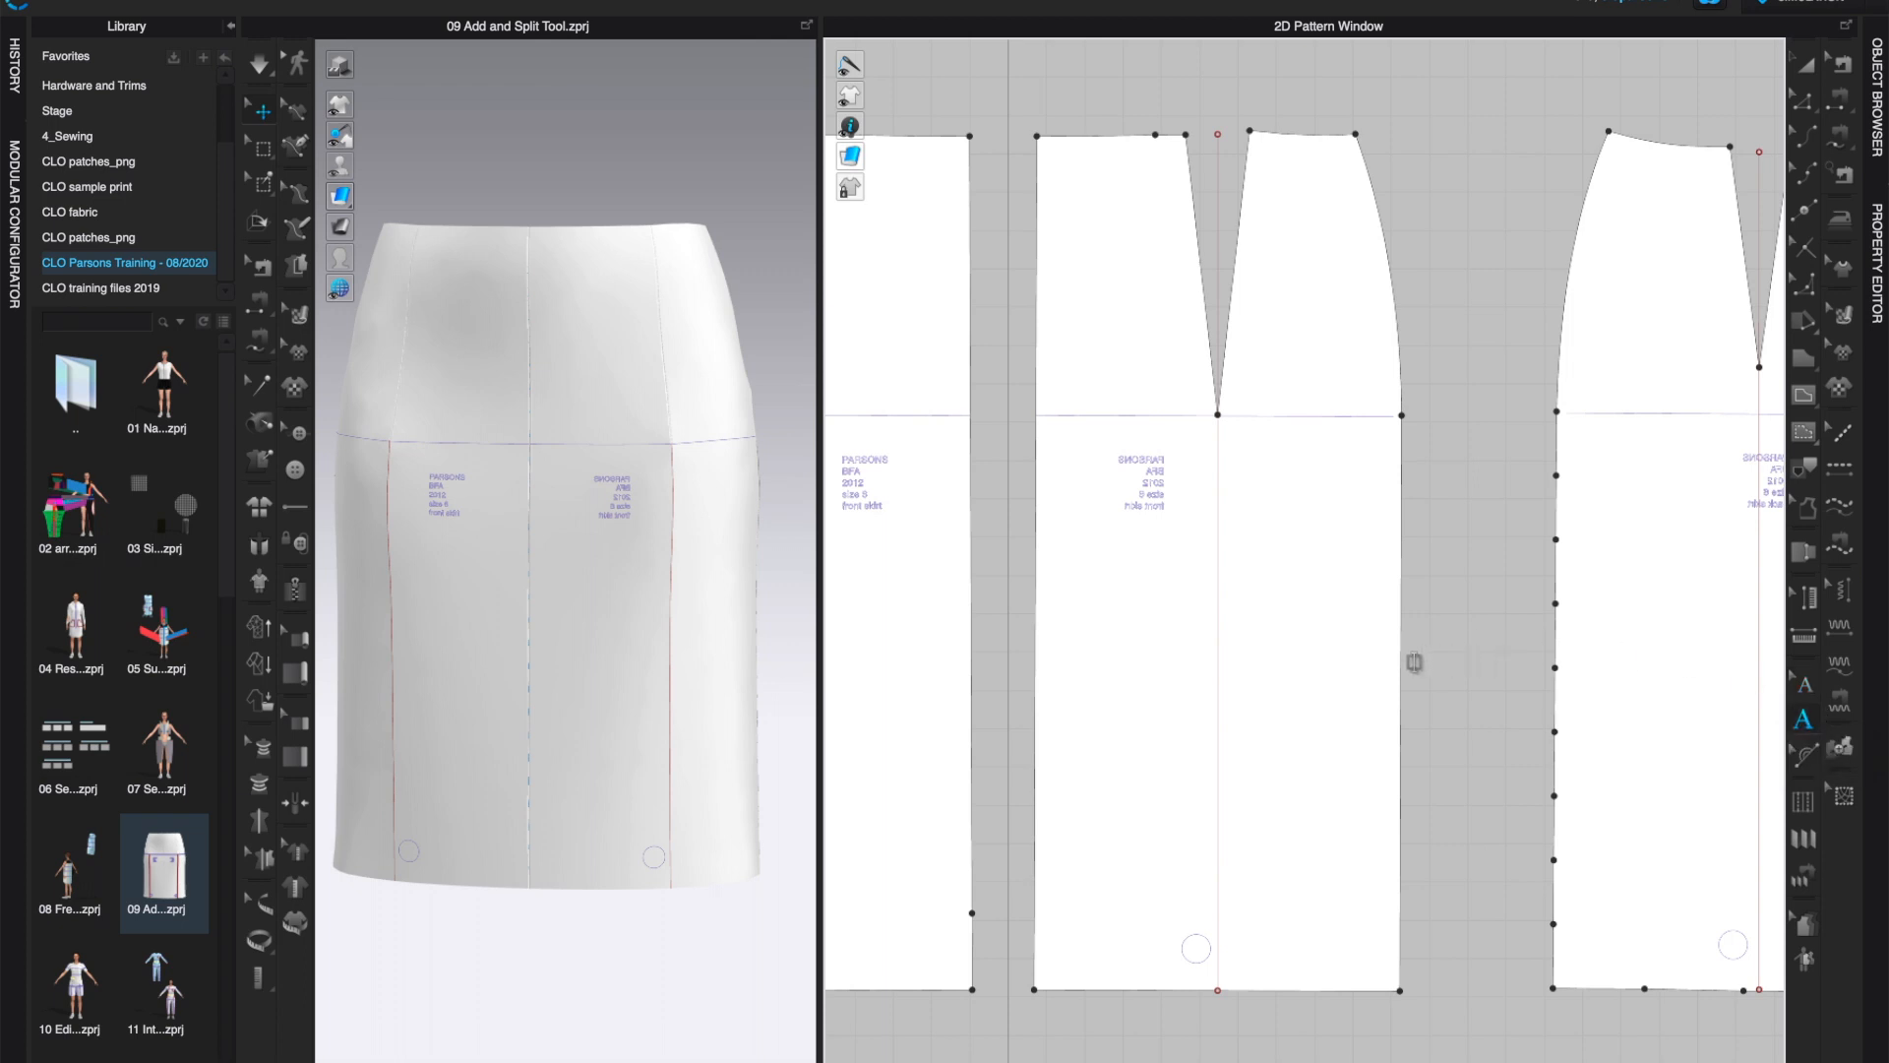
mouse_move(1269, 626)
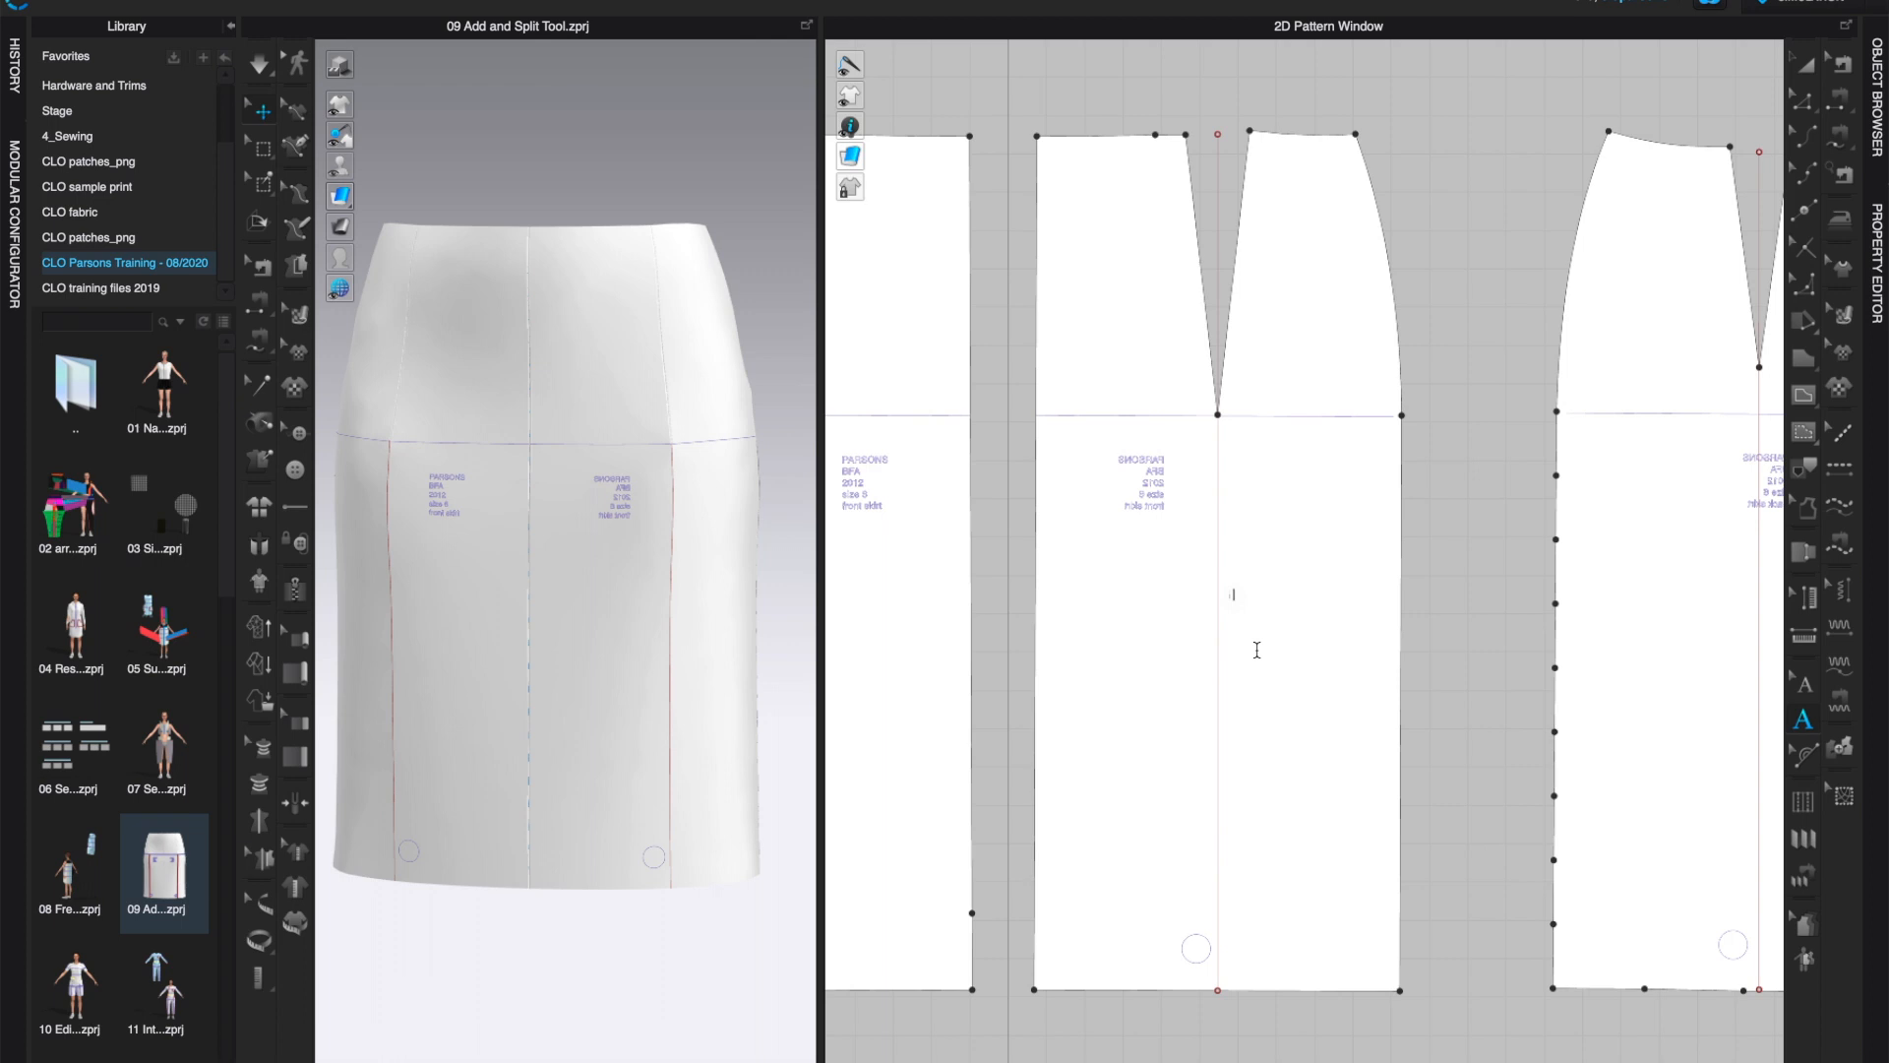
Add a 'FRONT SKIRT' text annotation on the front skirt pattern piece.
text(FRONT SKIRT)
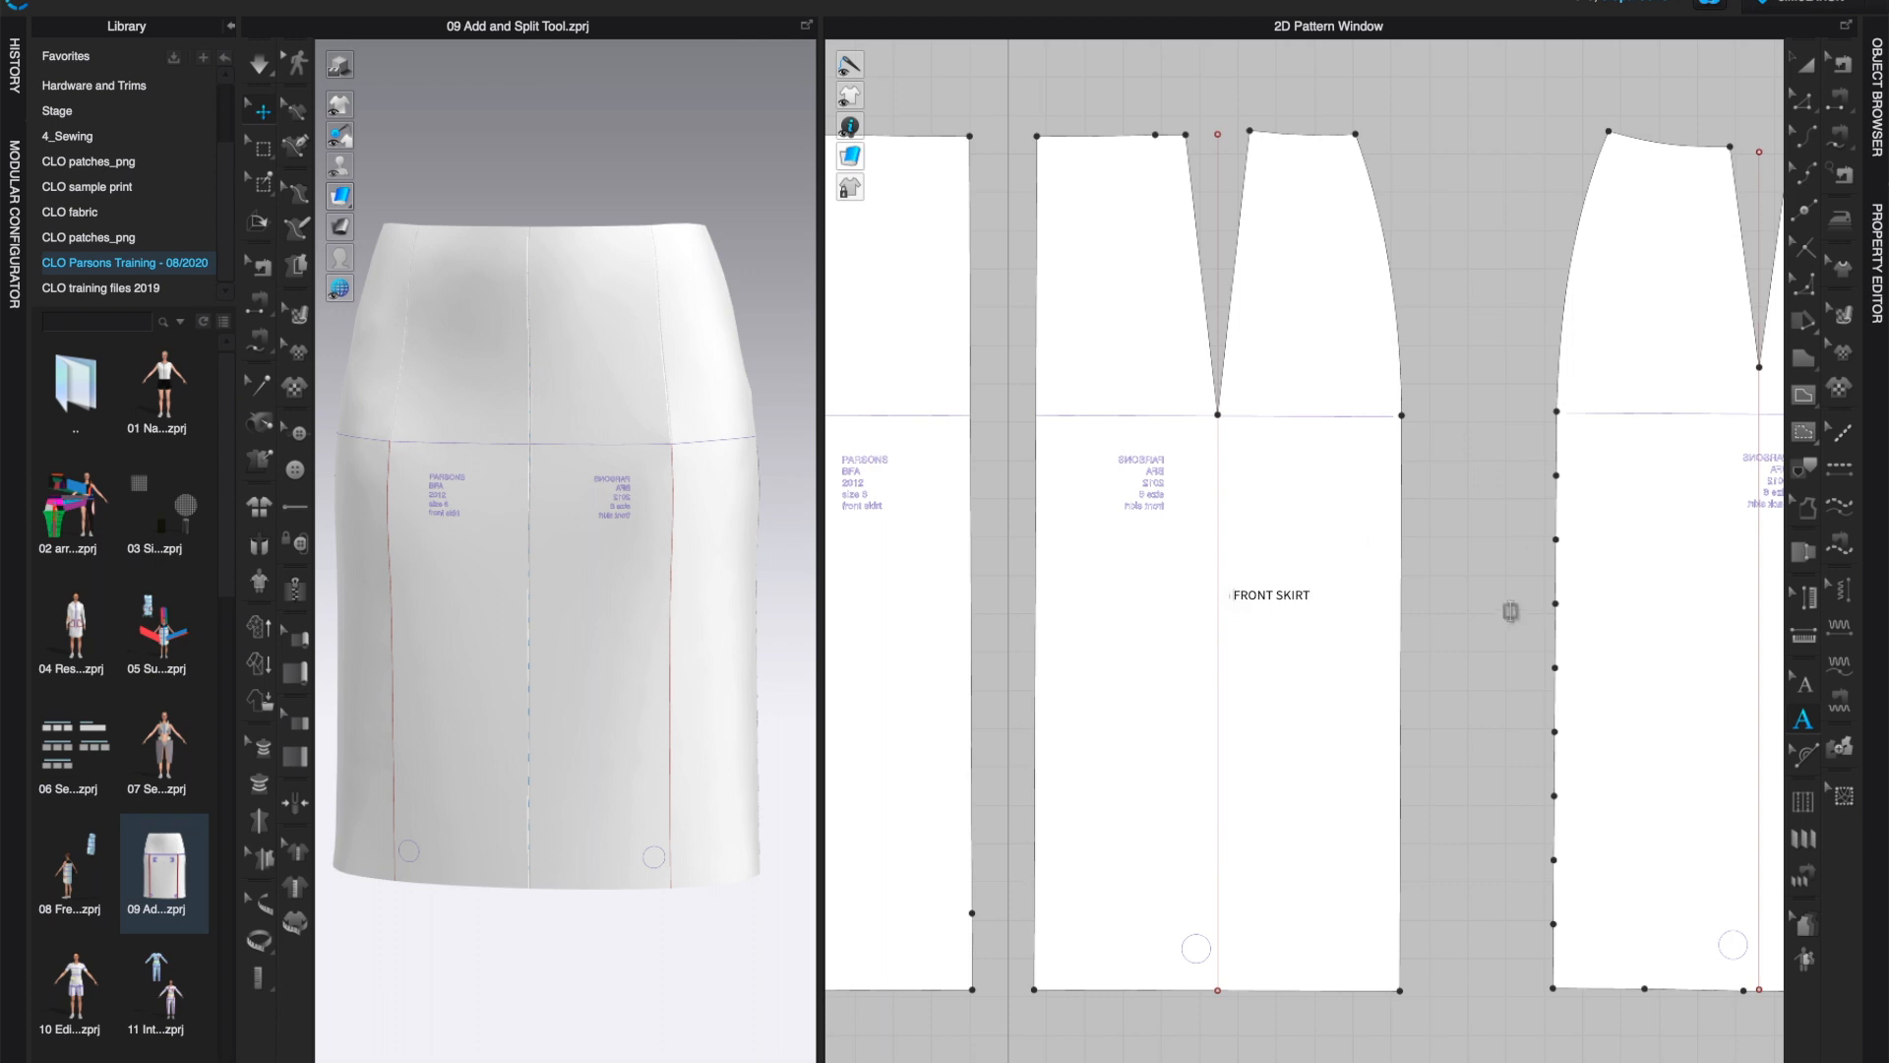
mouse_move(1602, 535)
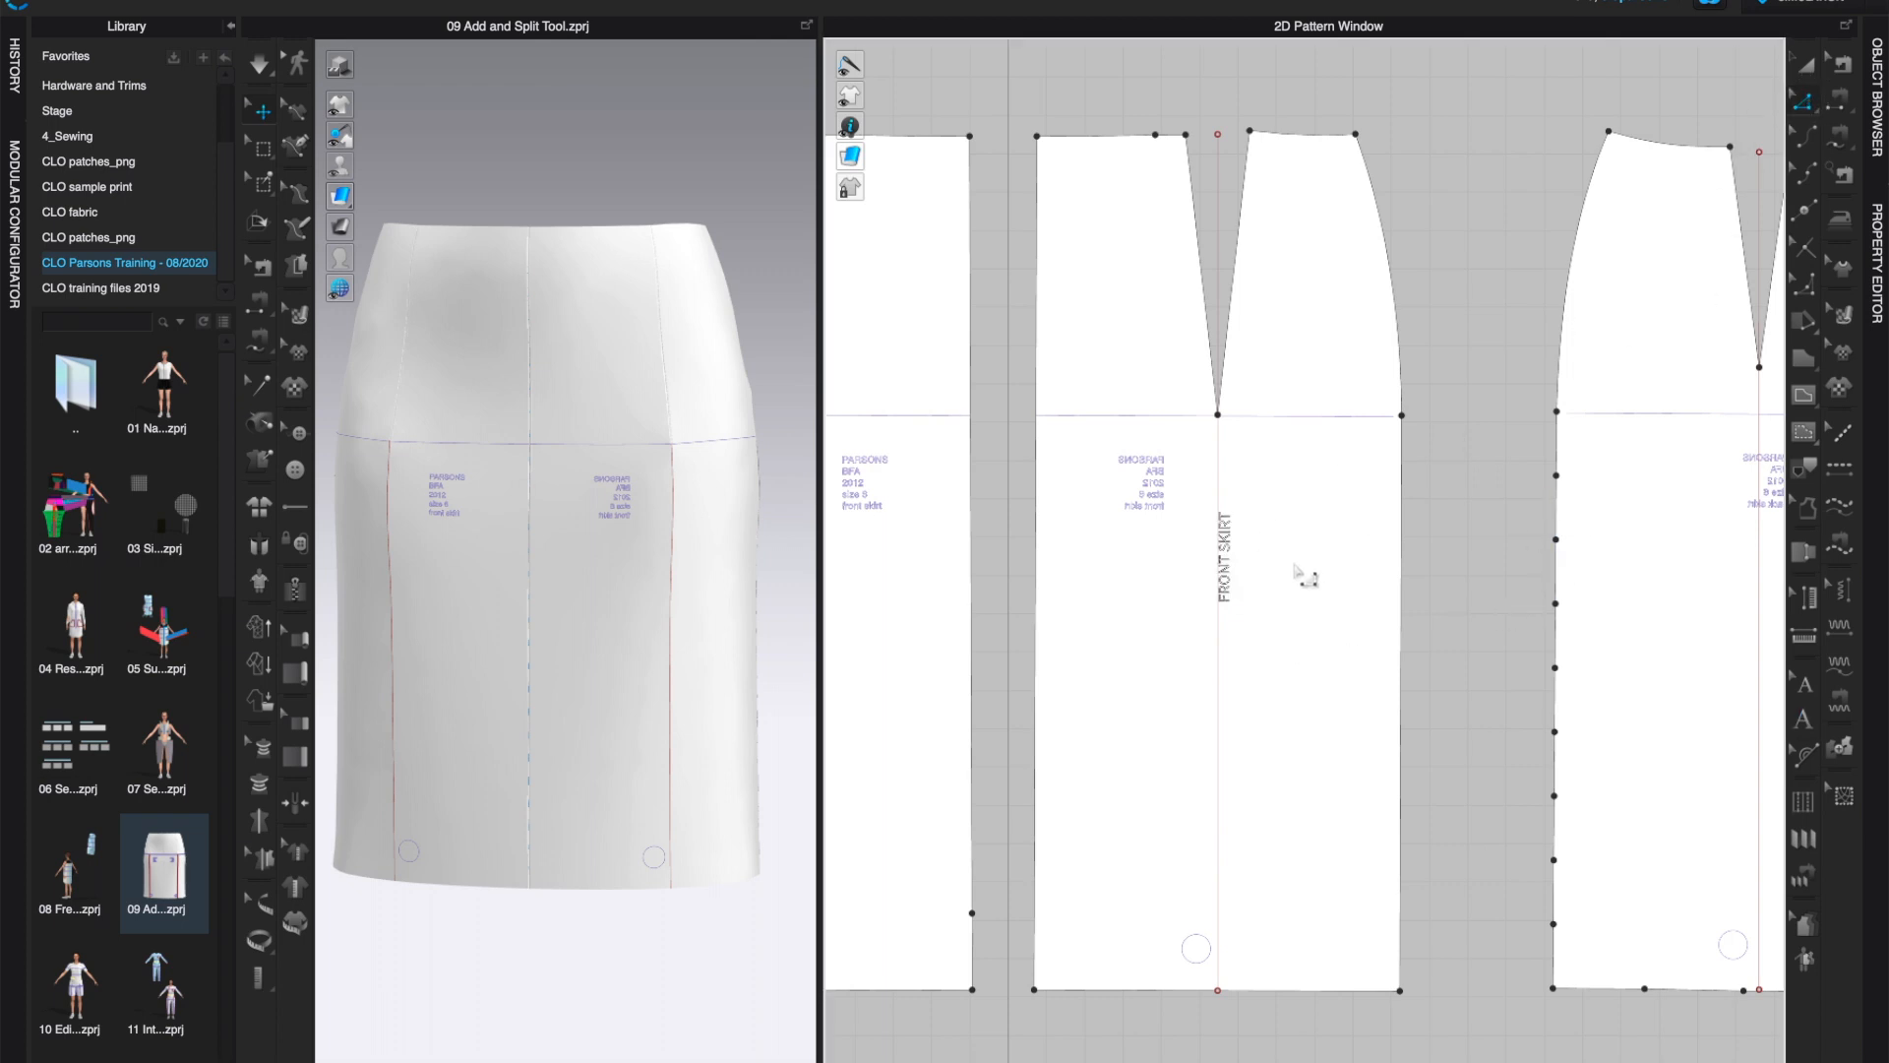
mouse_move(1266, 573)
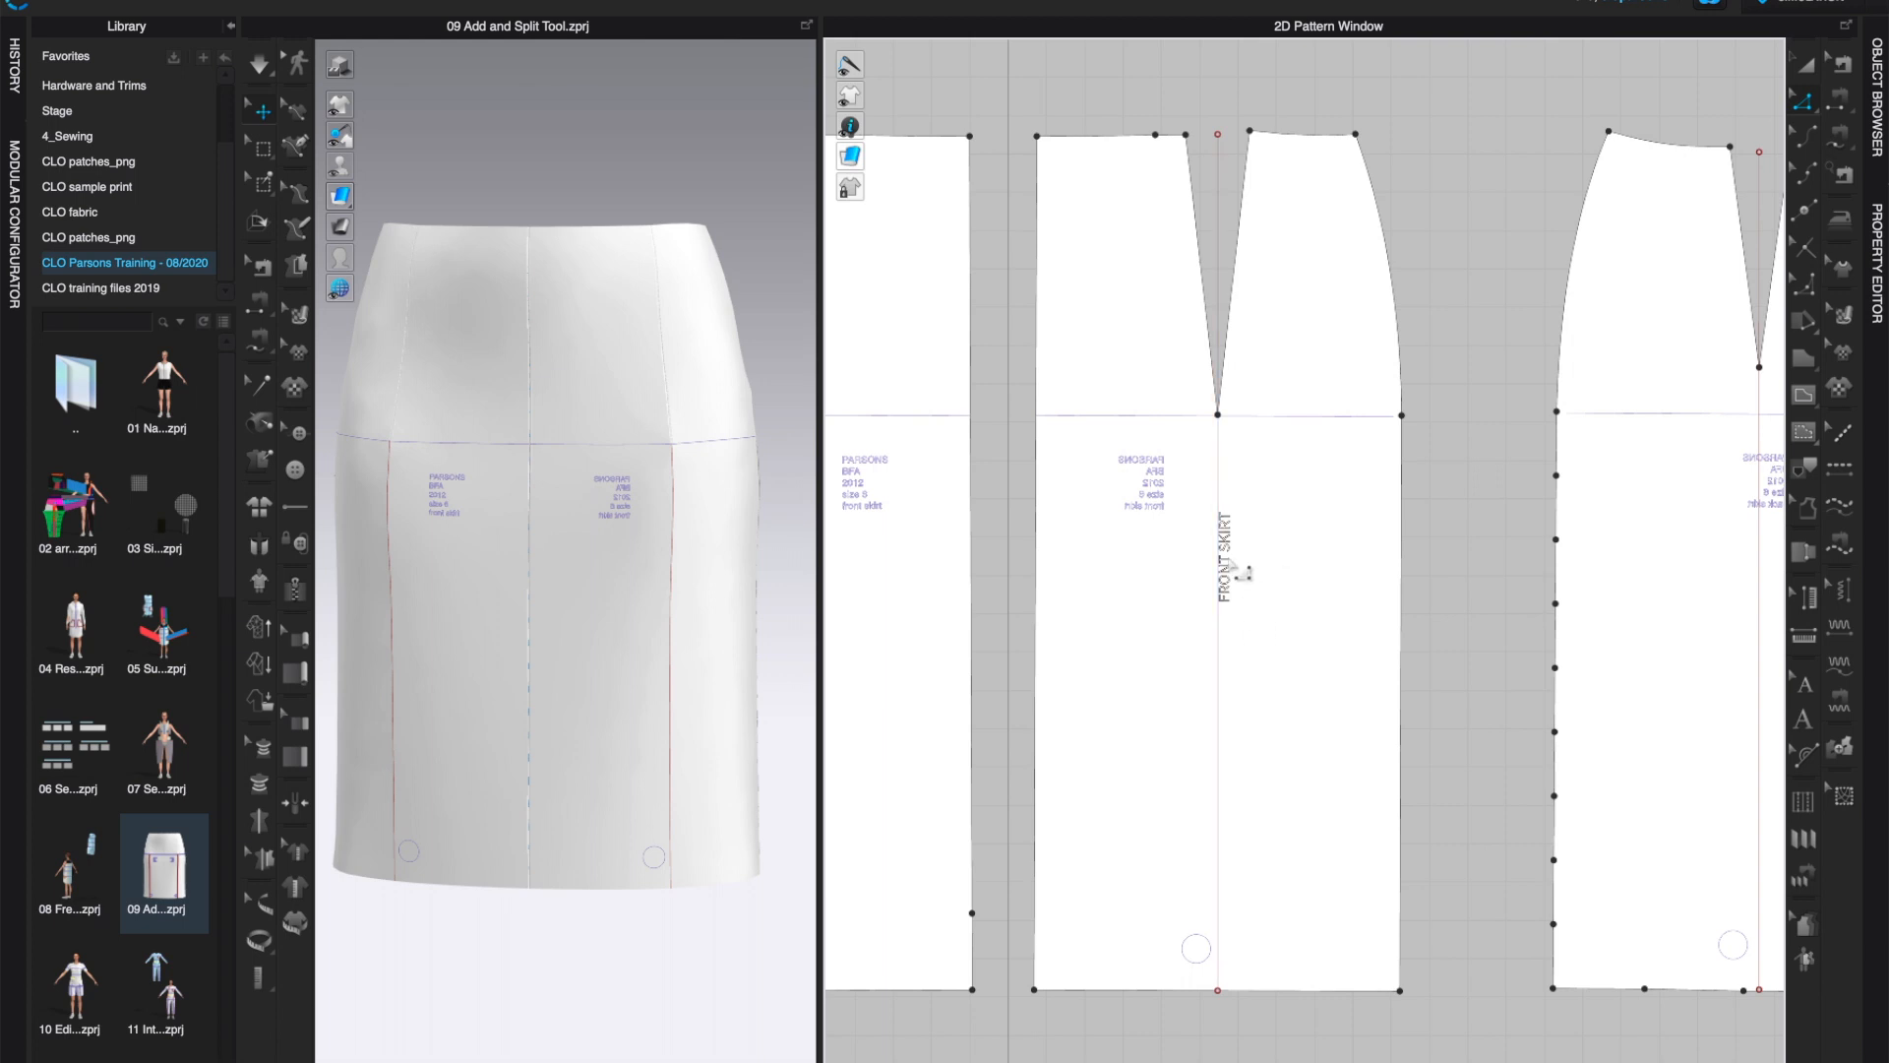
click(1216, 572)
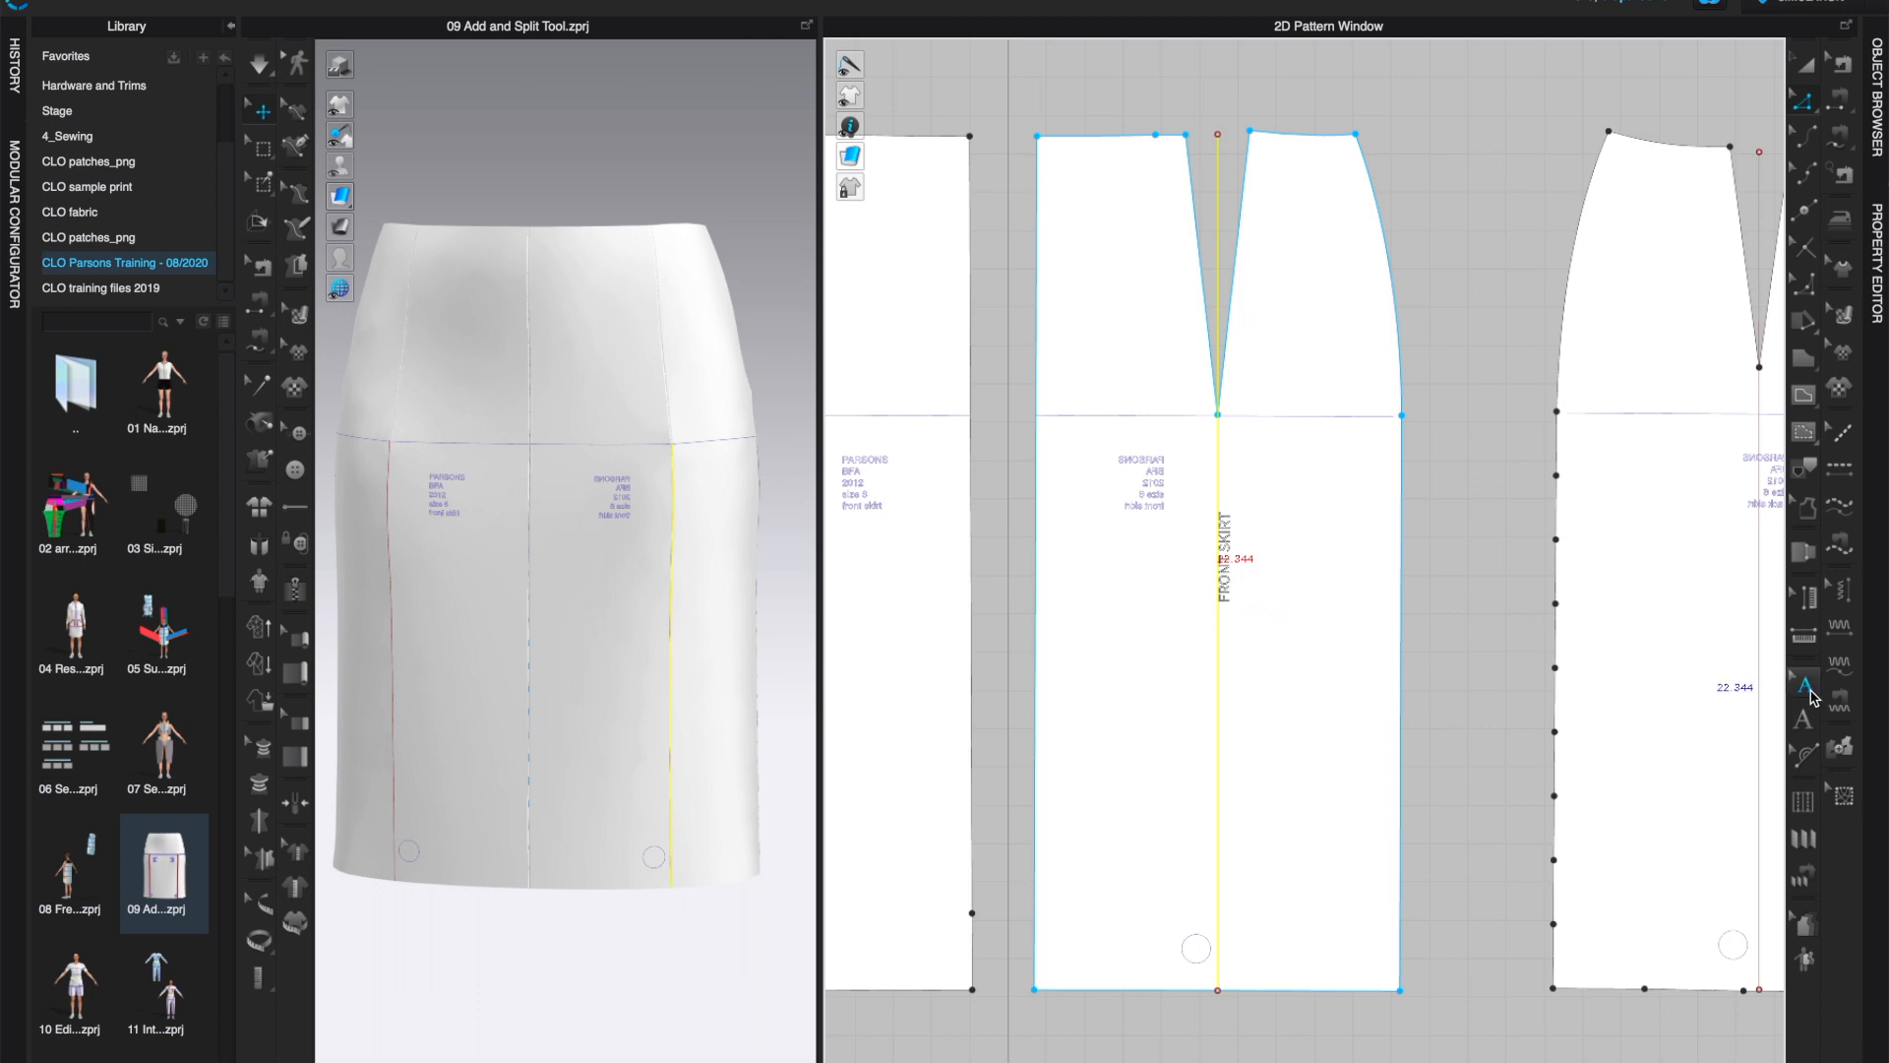
mouse_move(1804, 685)
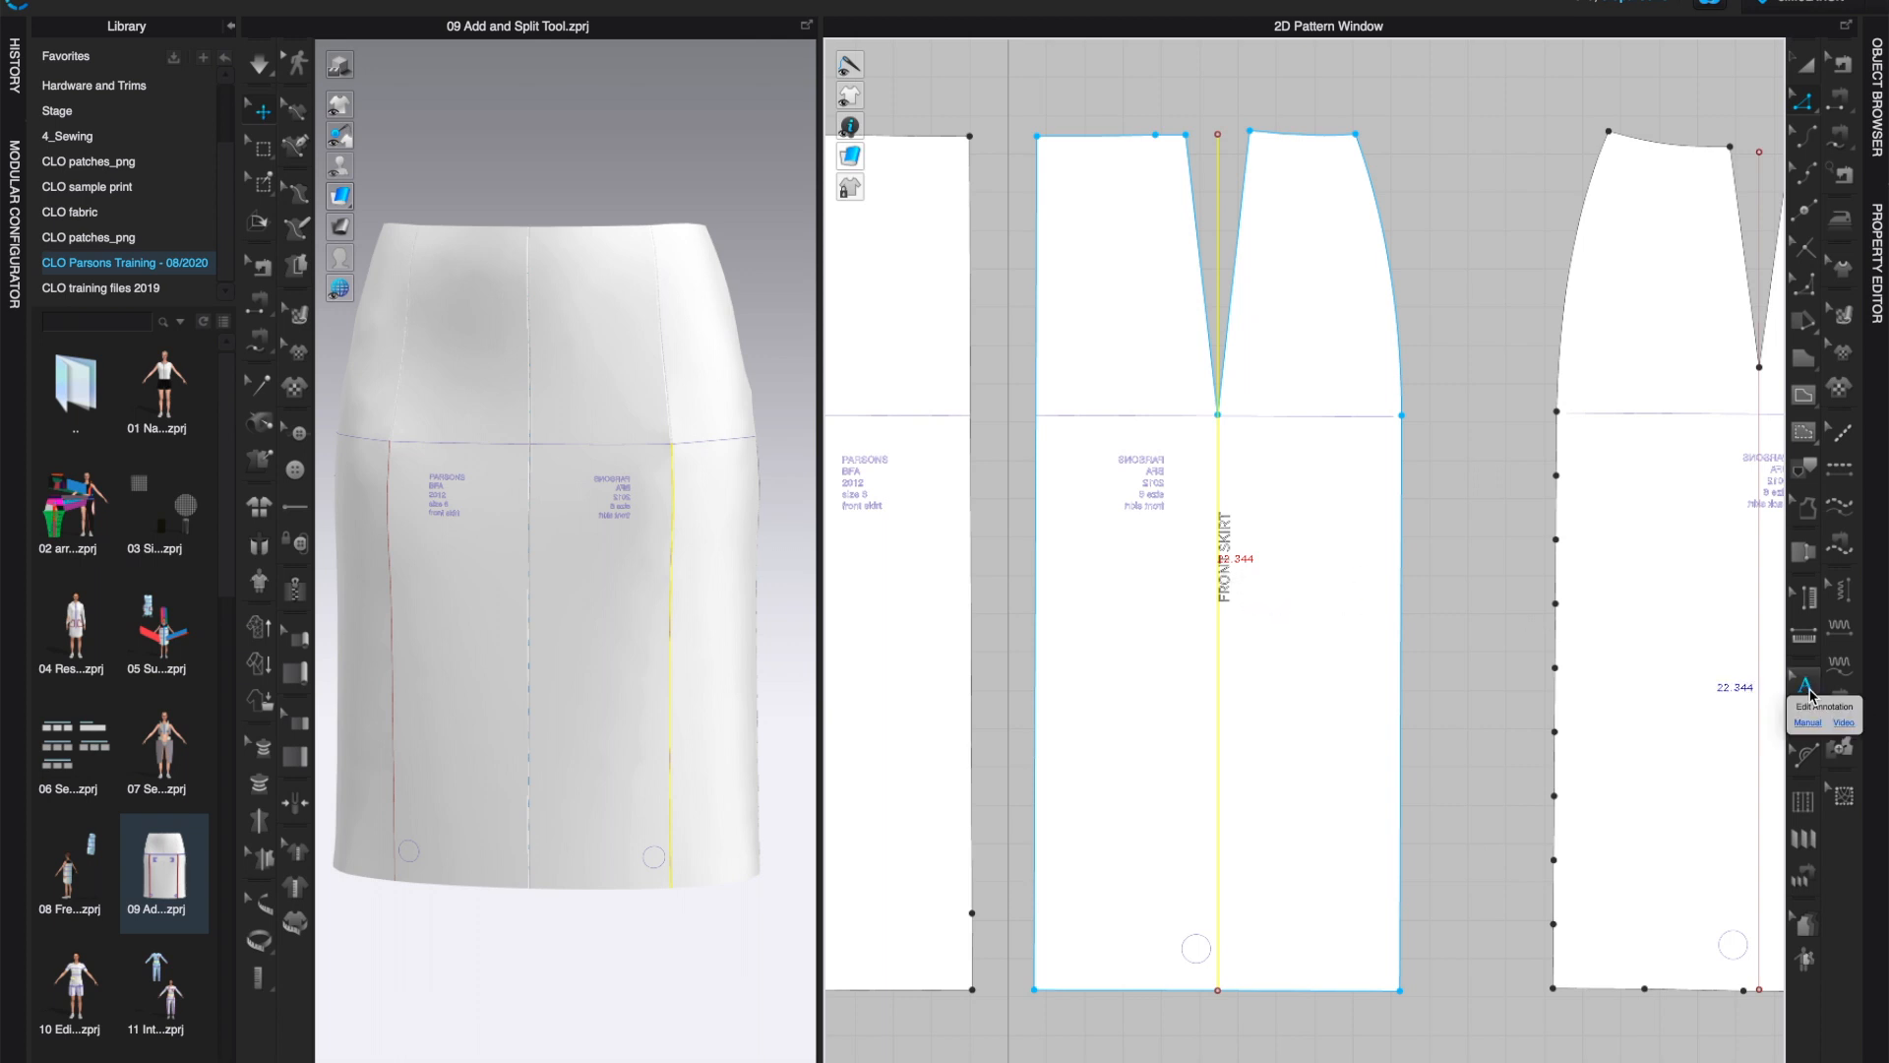
mouse_move(1806, 715)
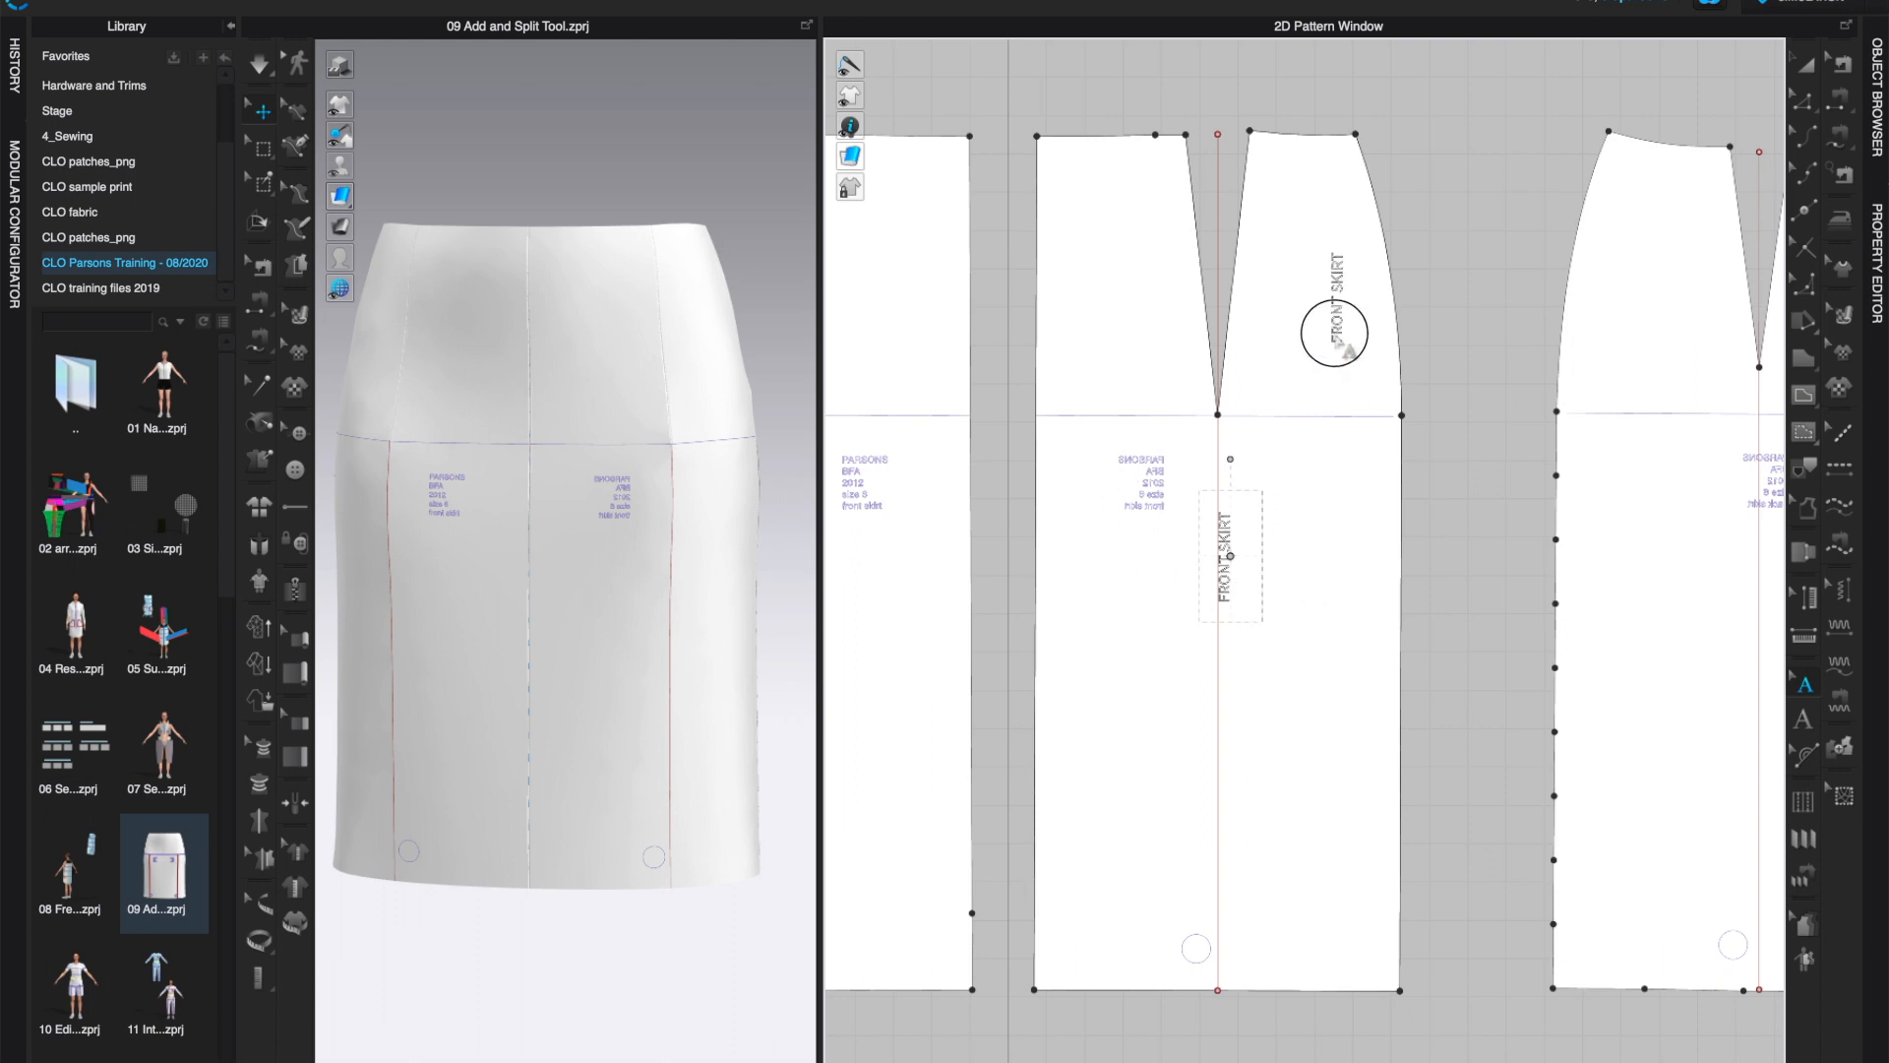
Rotate the FRONT SKIRT label back to horizontal and select it for deletion.
drag(1335, 333, 1295, 566)
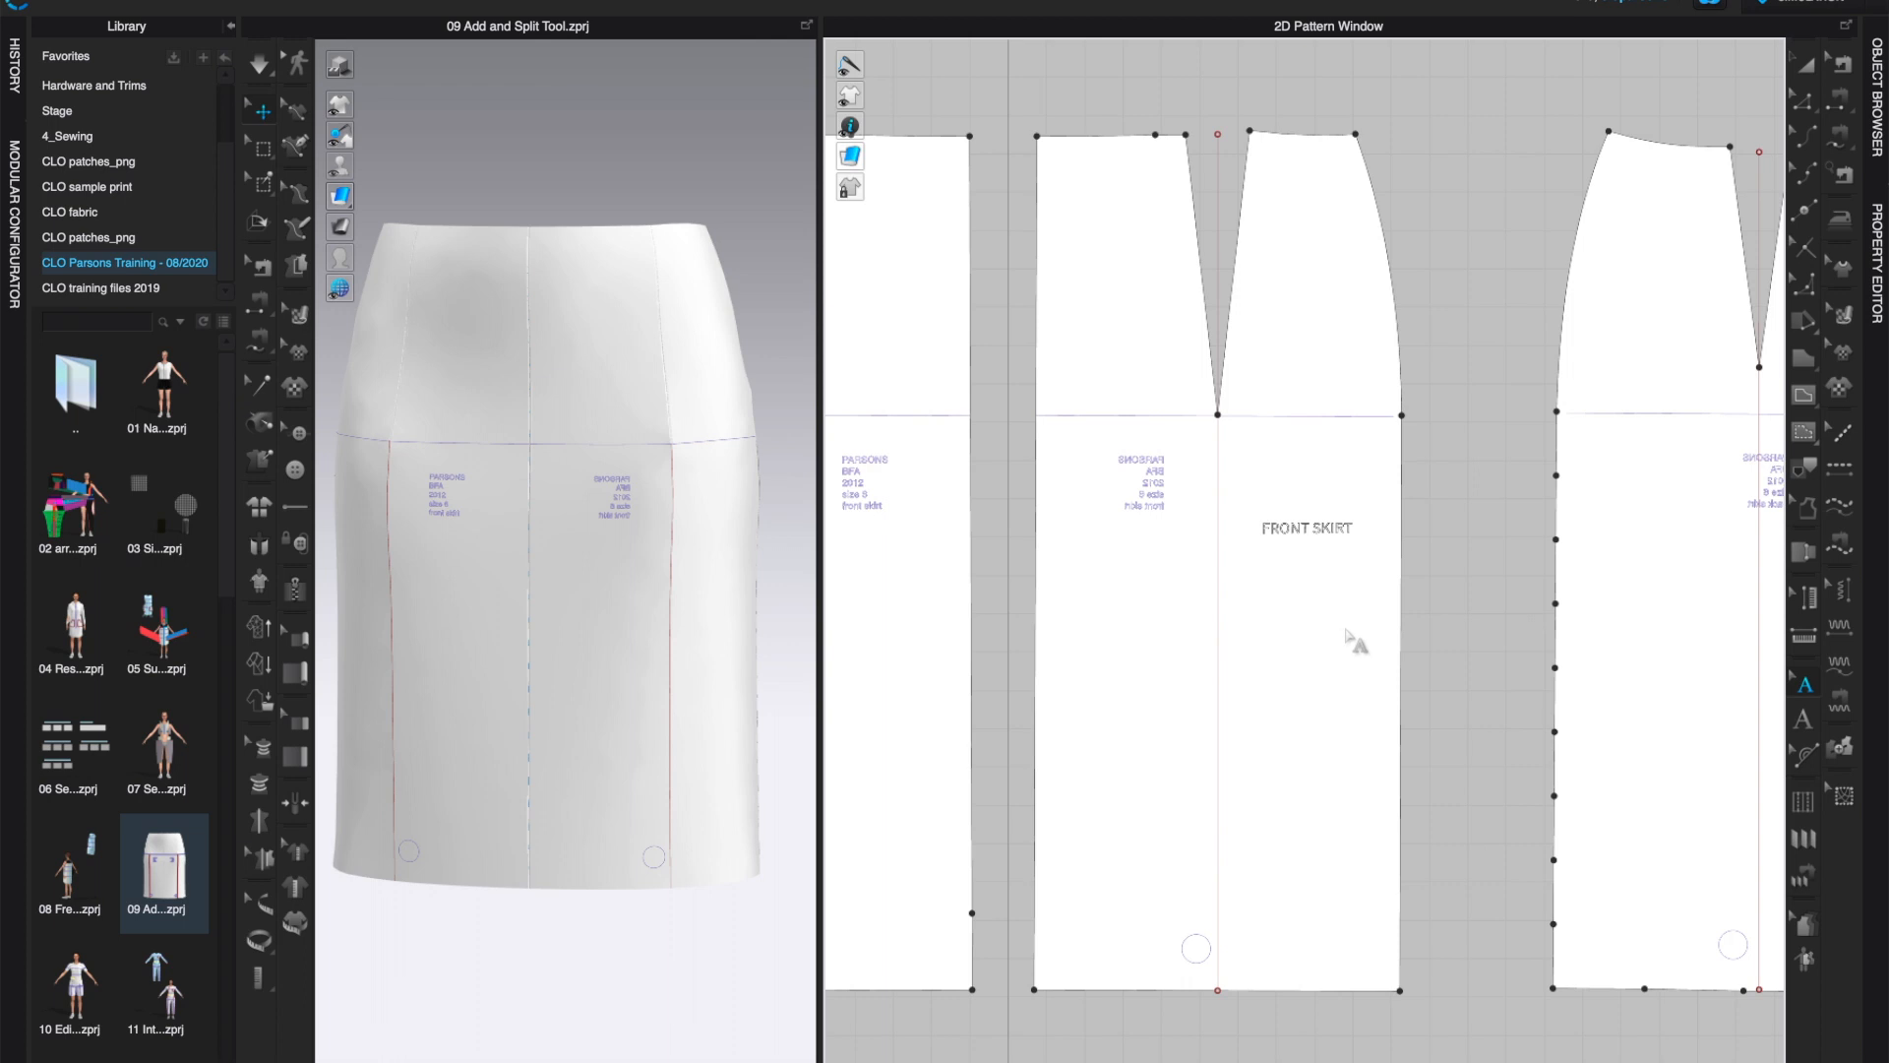
click(1304, 528)
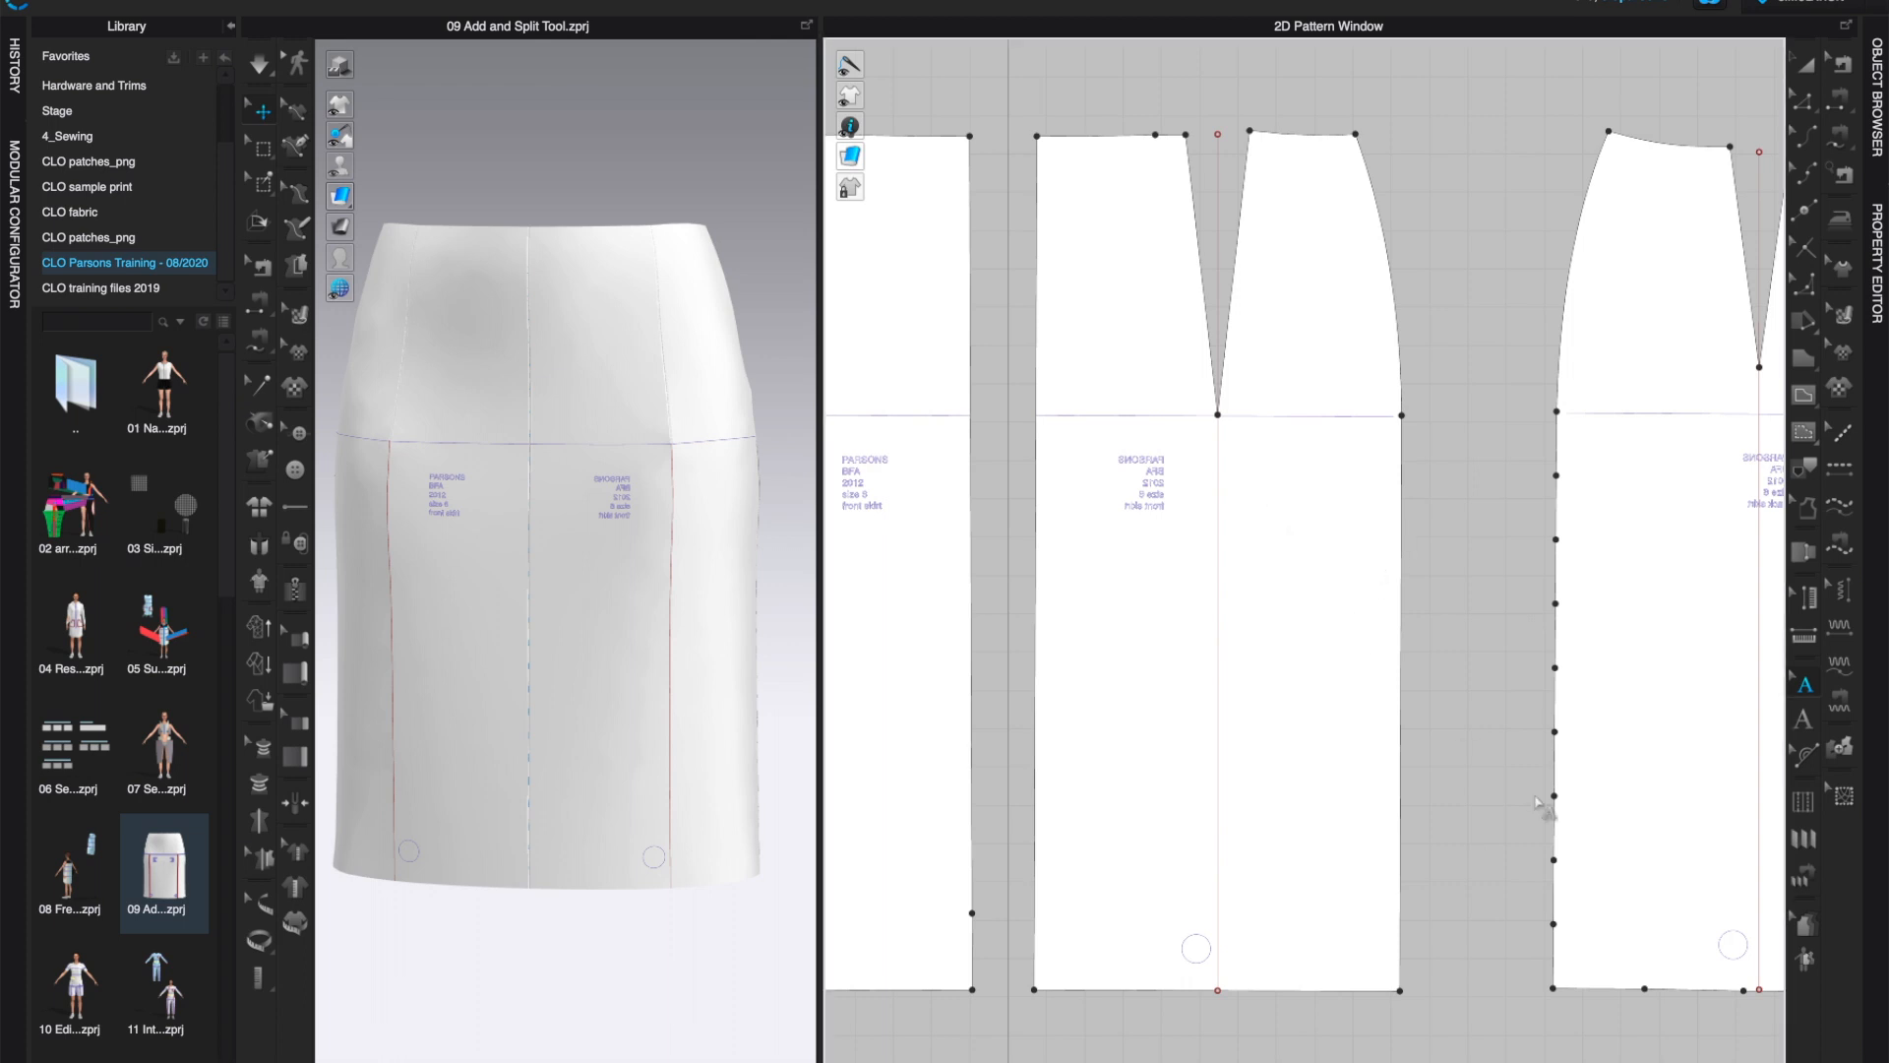
mouse_move(1805, 720)
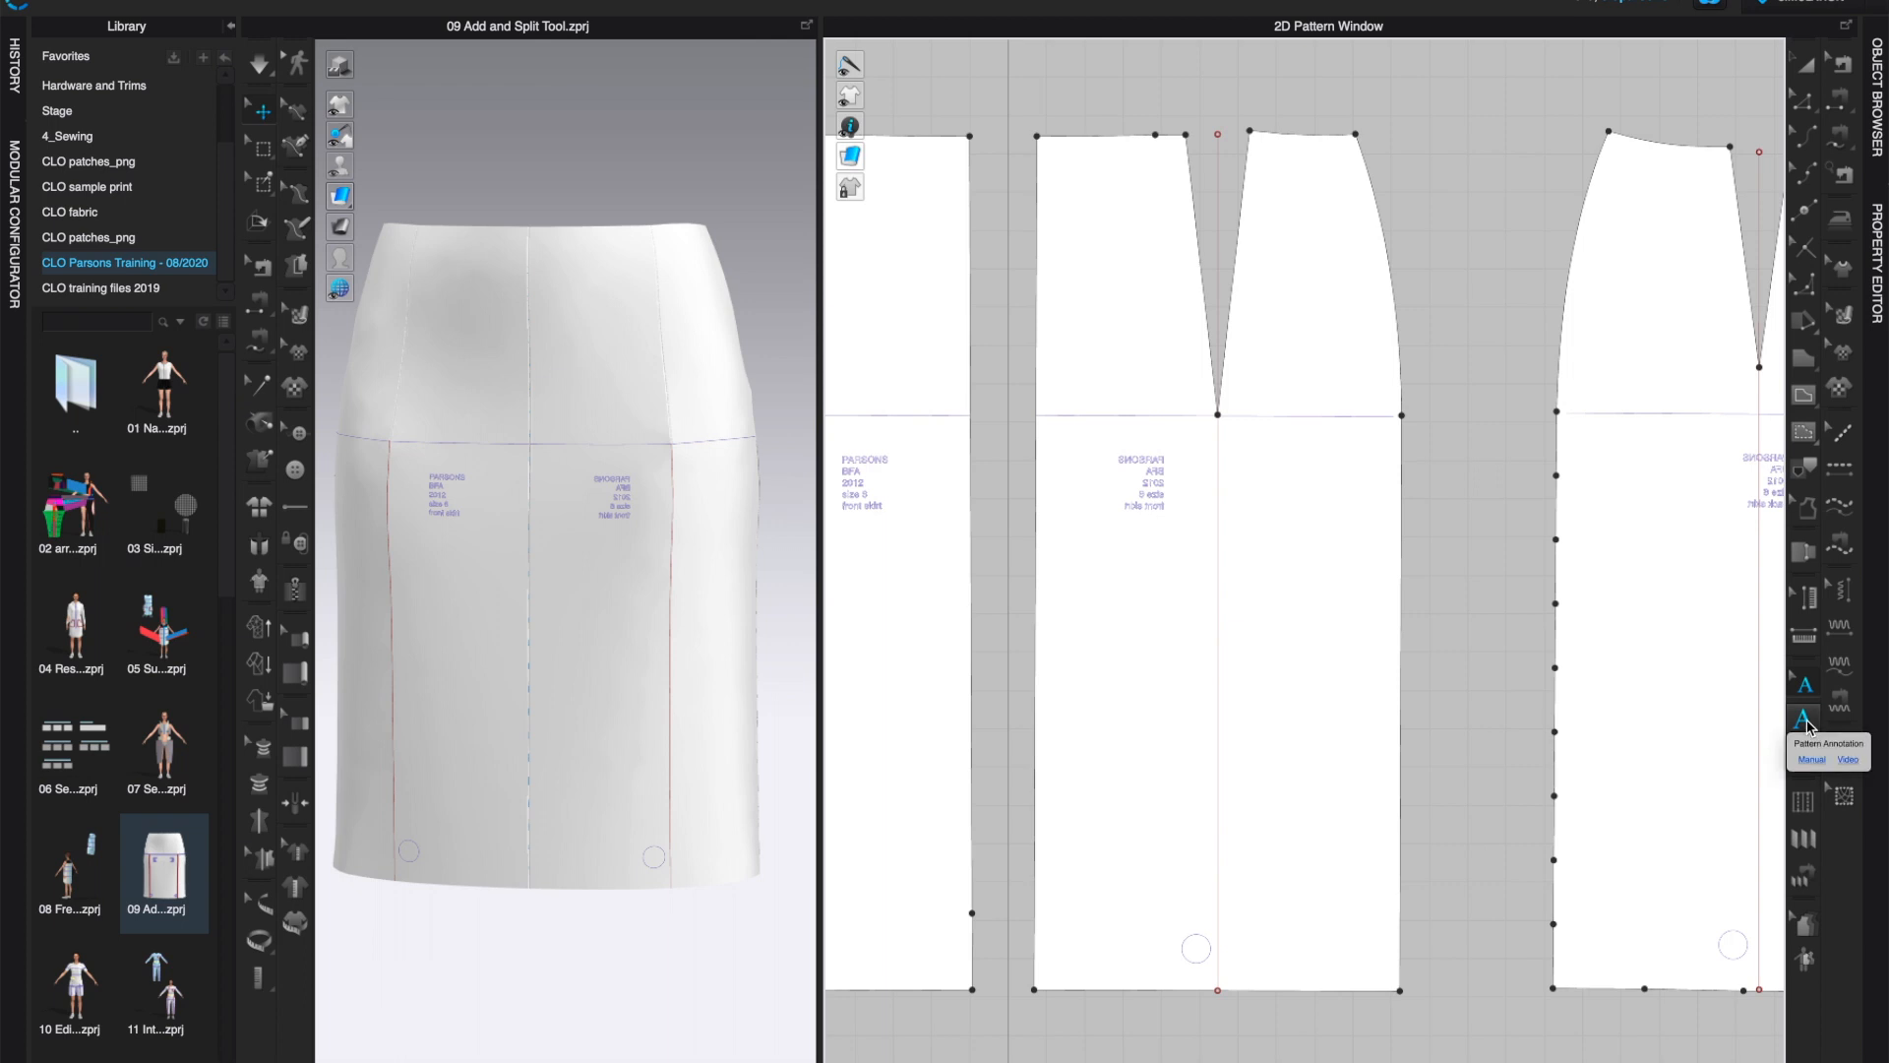
mouse_move(1806, 687)
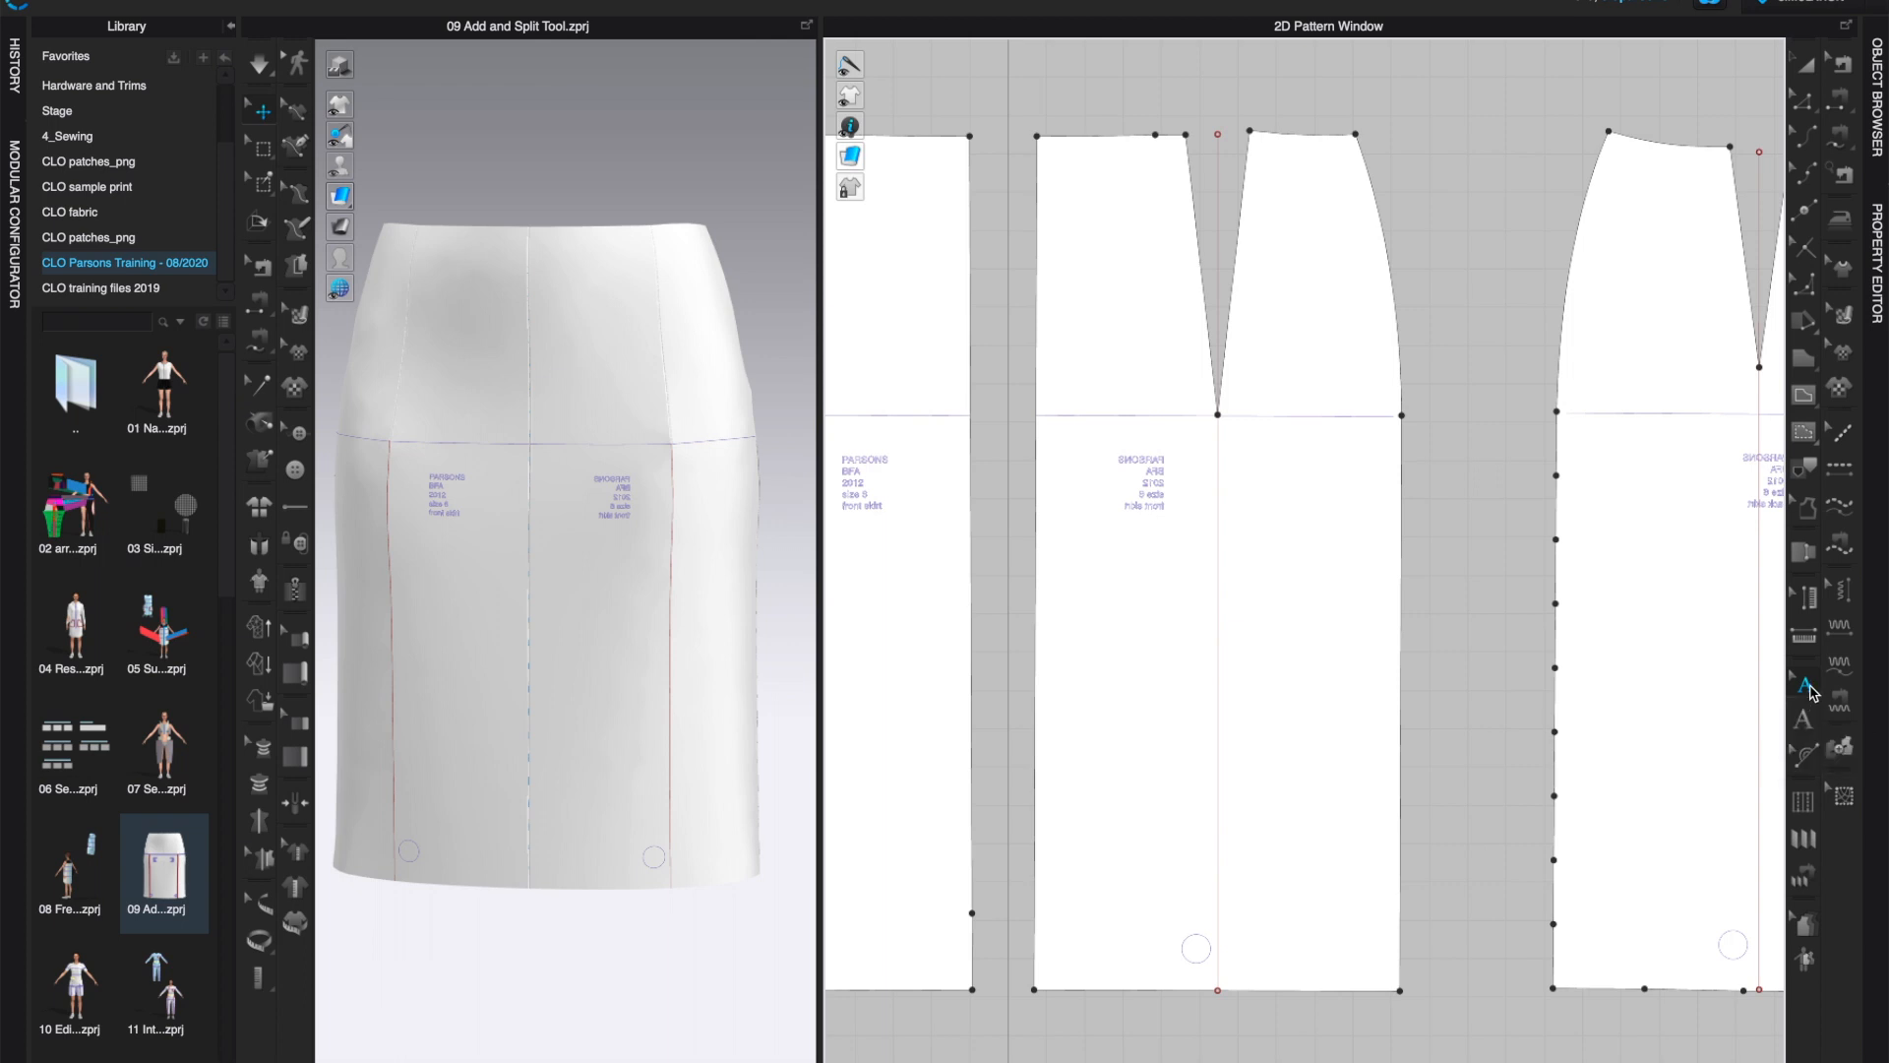
mouse_move(1840, 696)
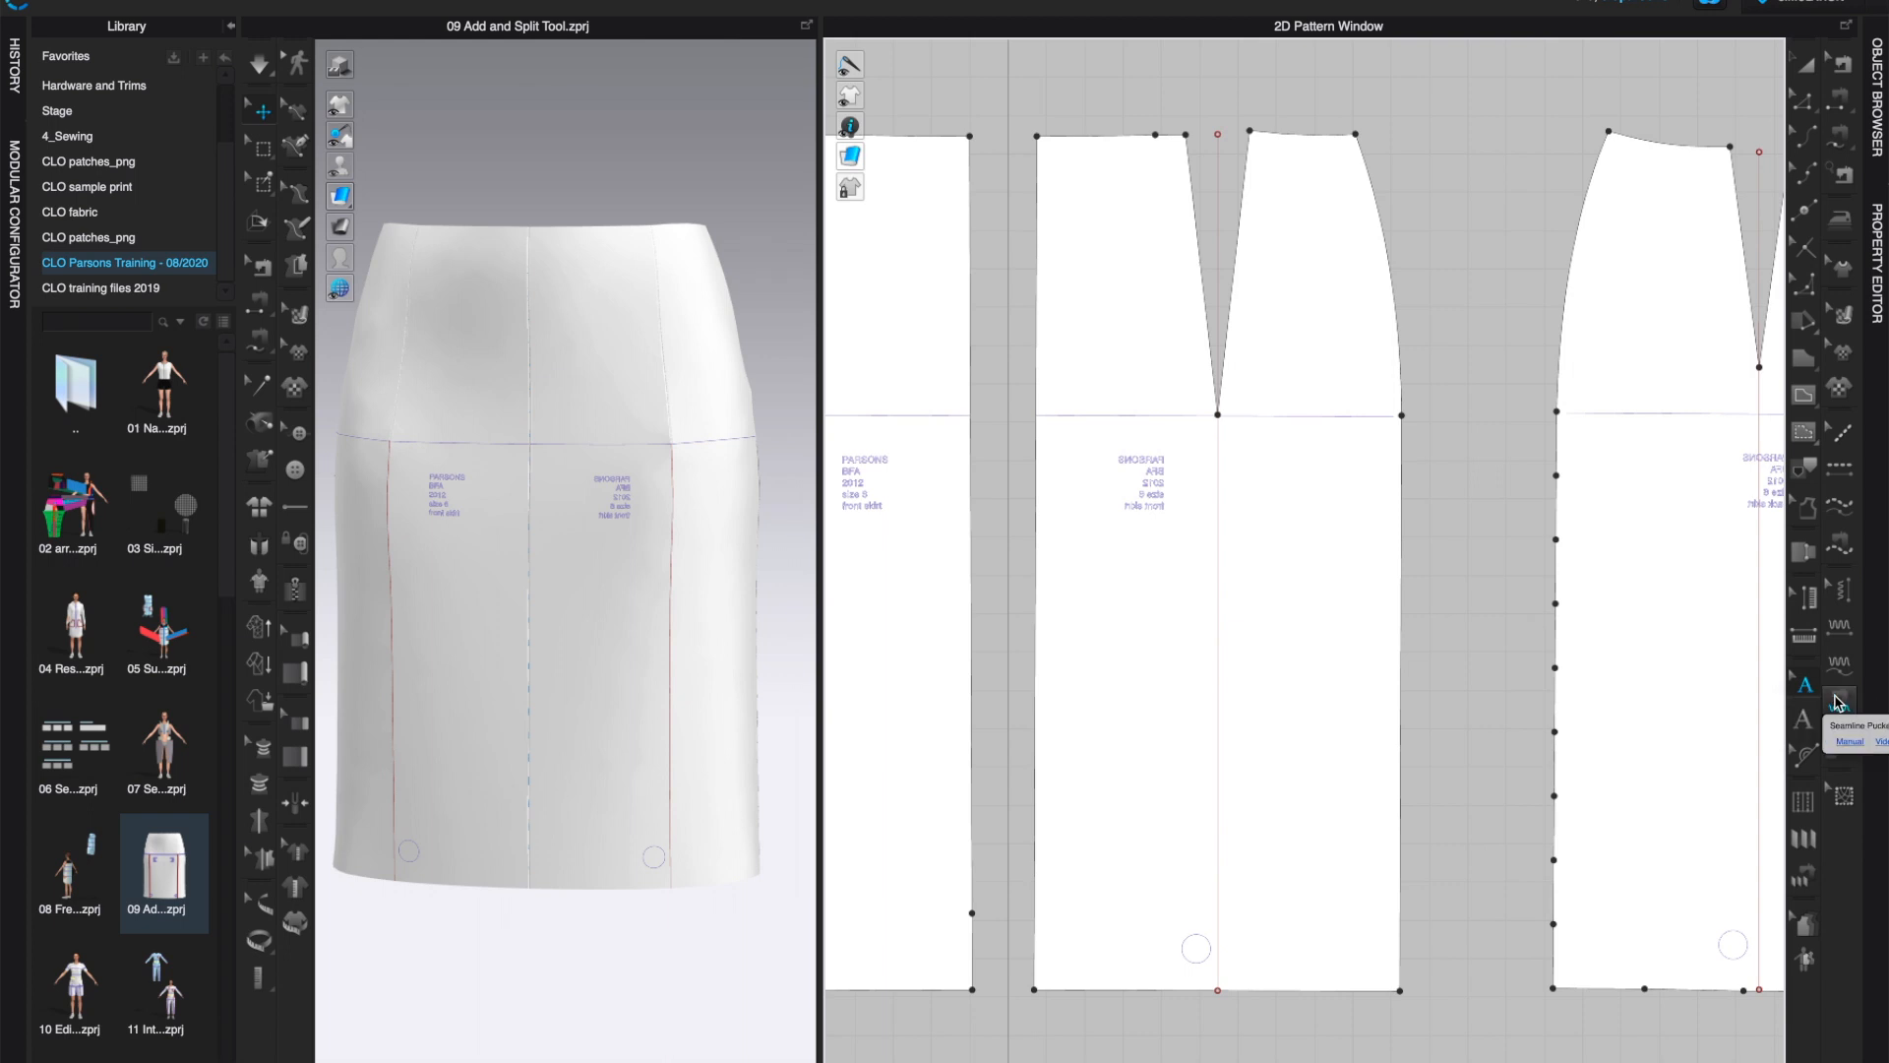
mouse_move(1818, 783)
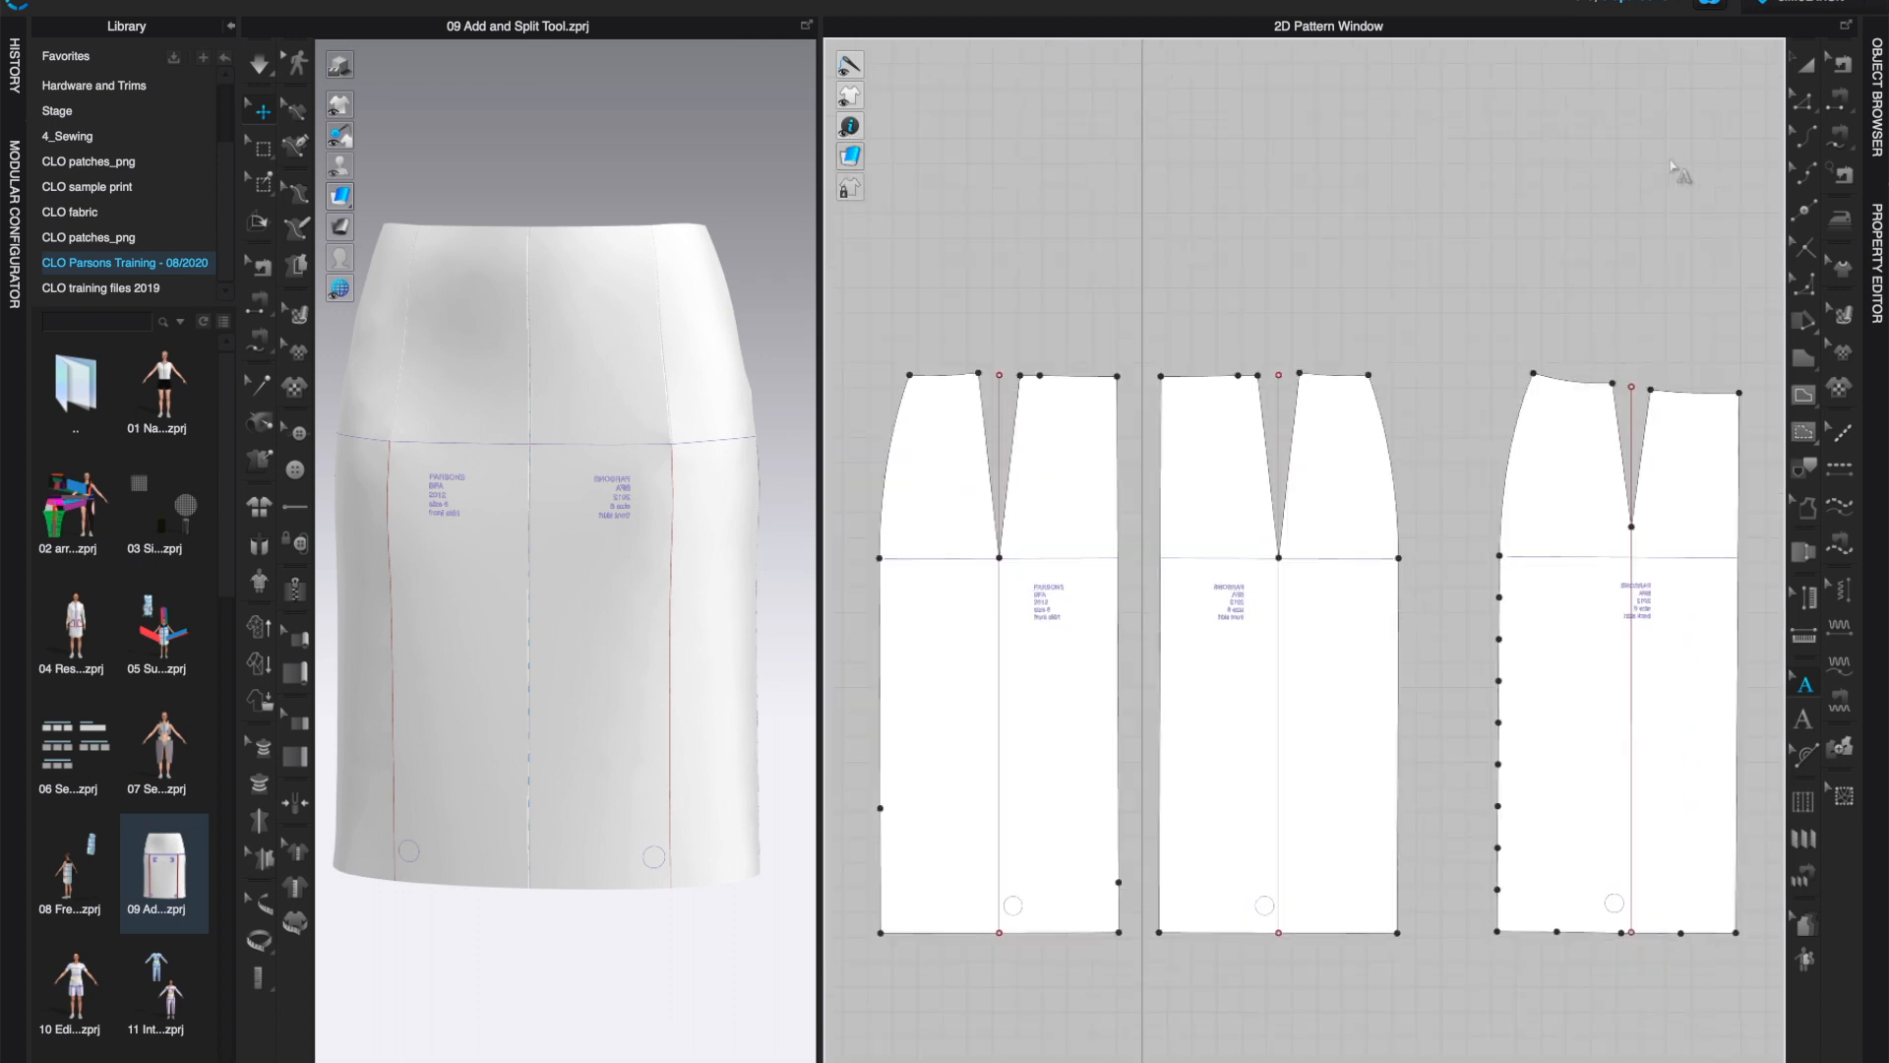
mouse_move(1777, 169)
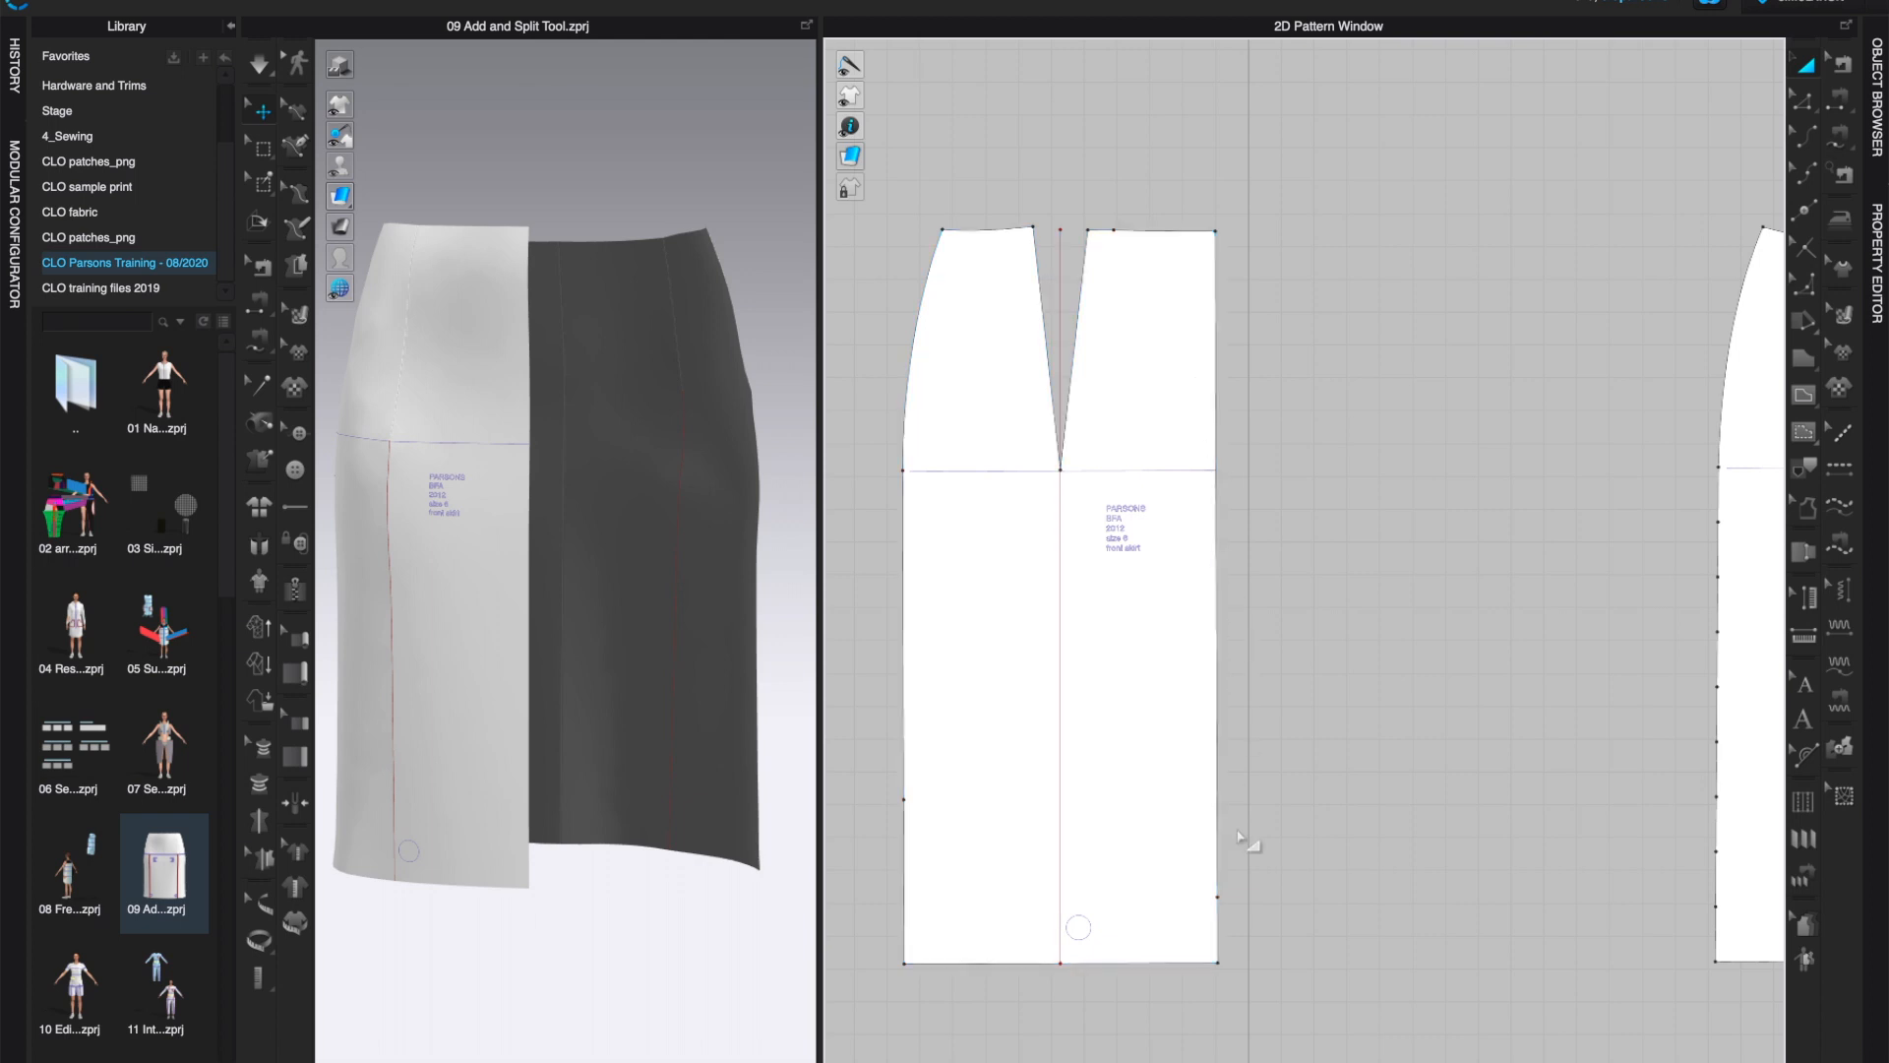
mouse_move(1450, 677)
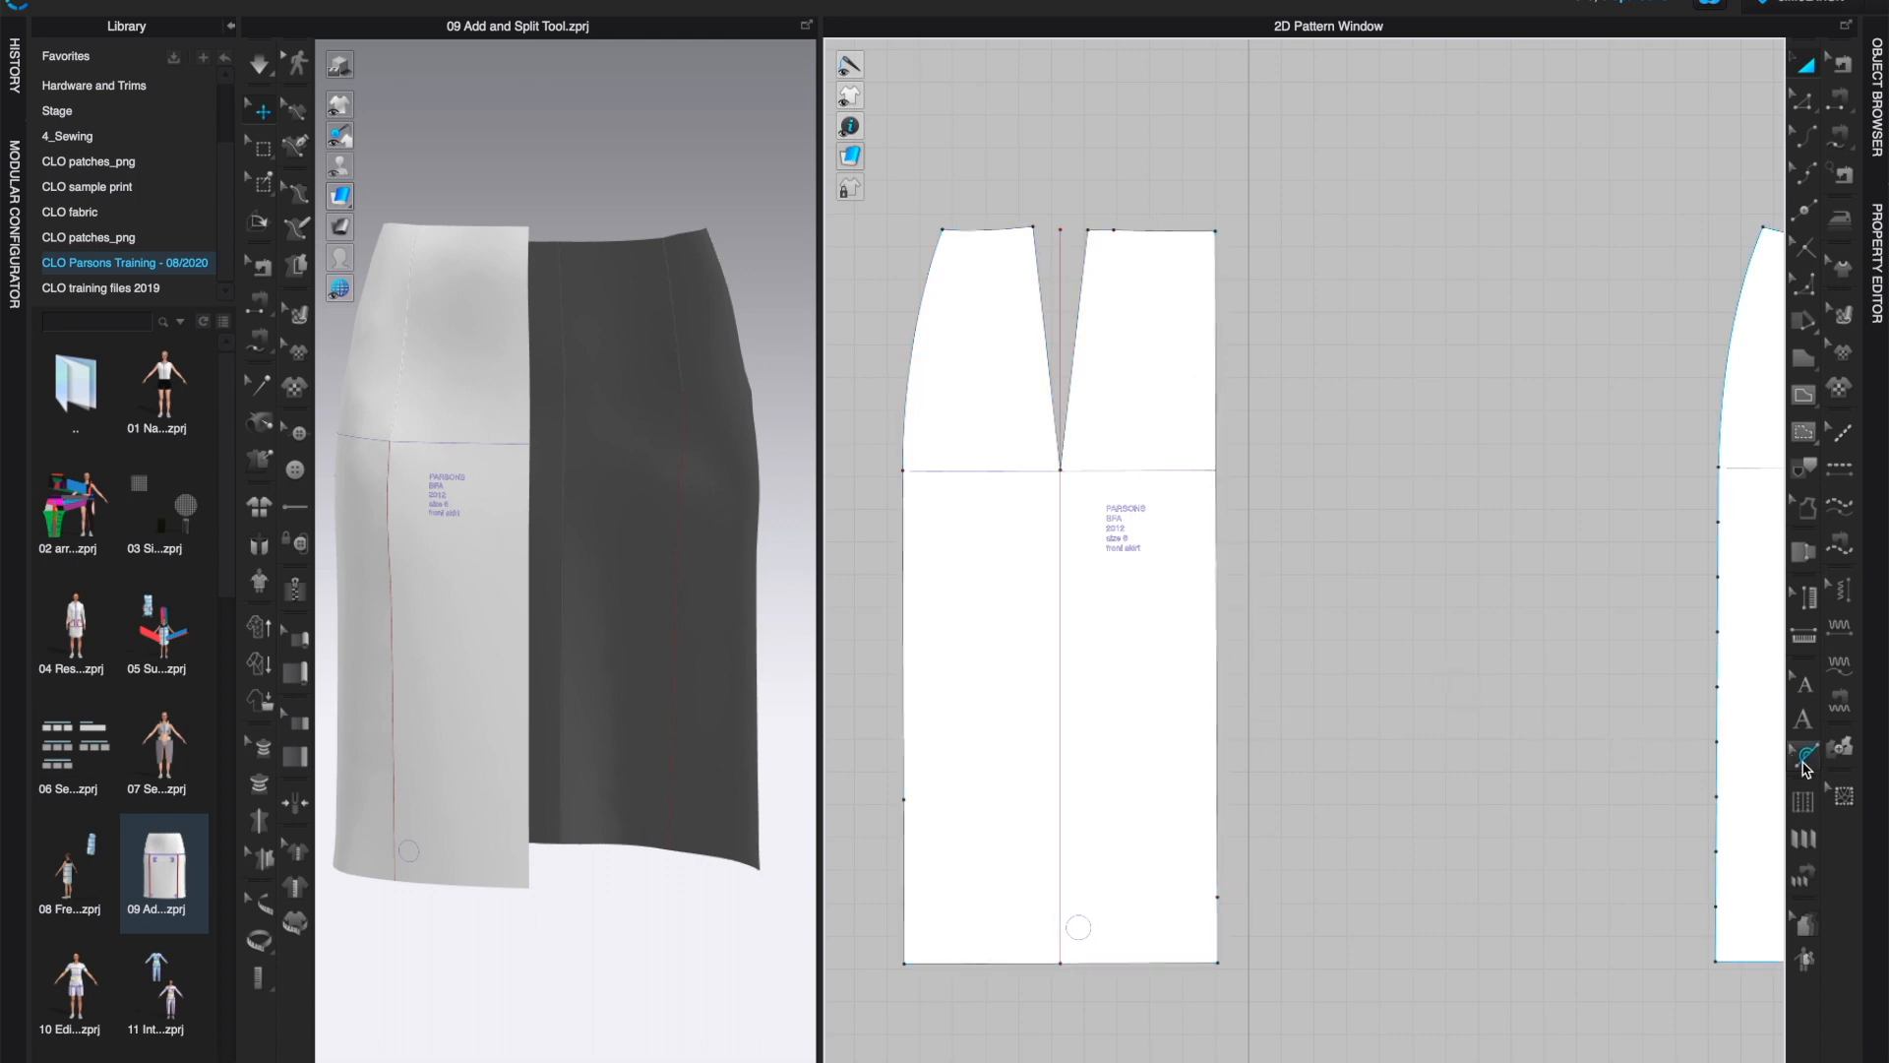
mouse_move(1804, 754)
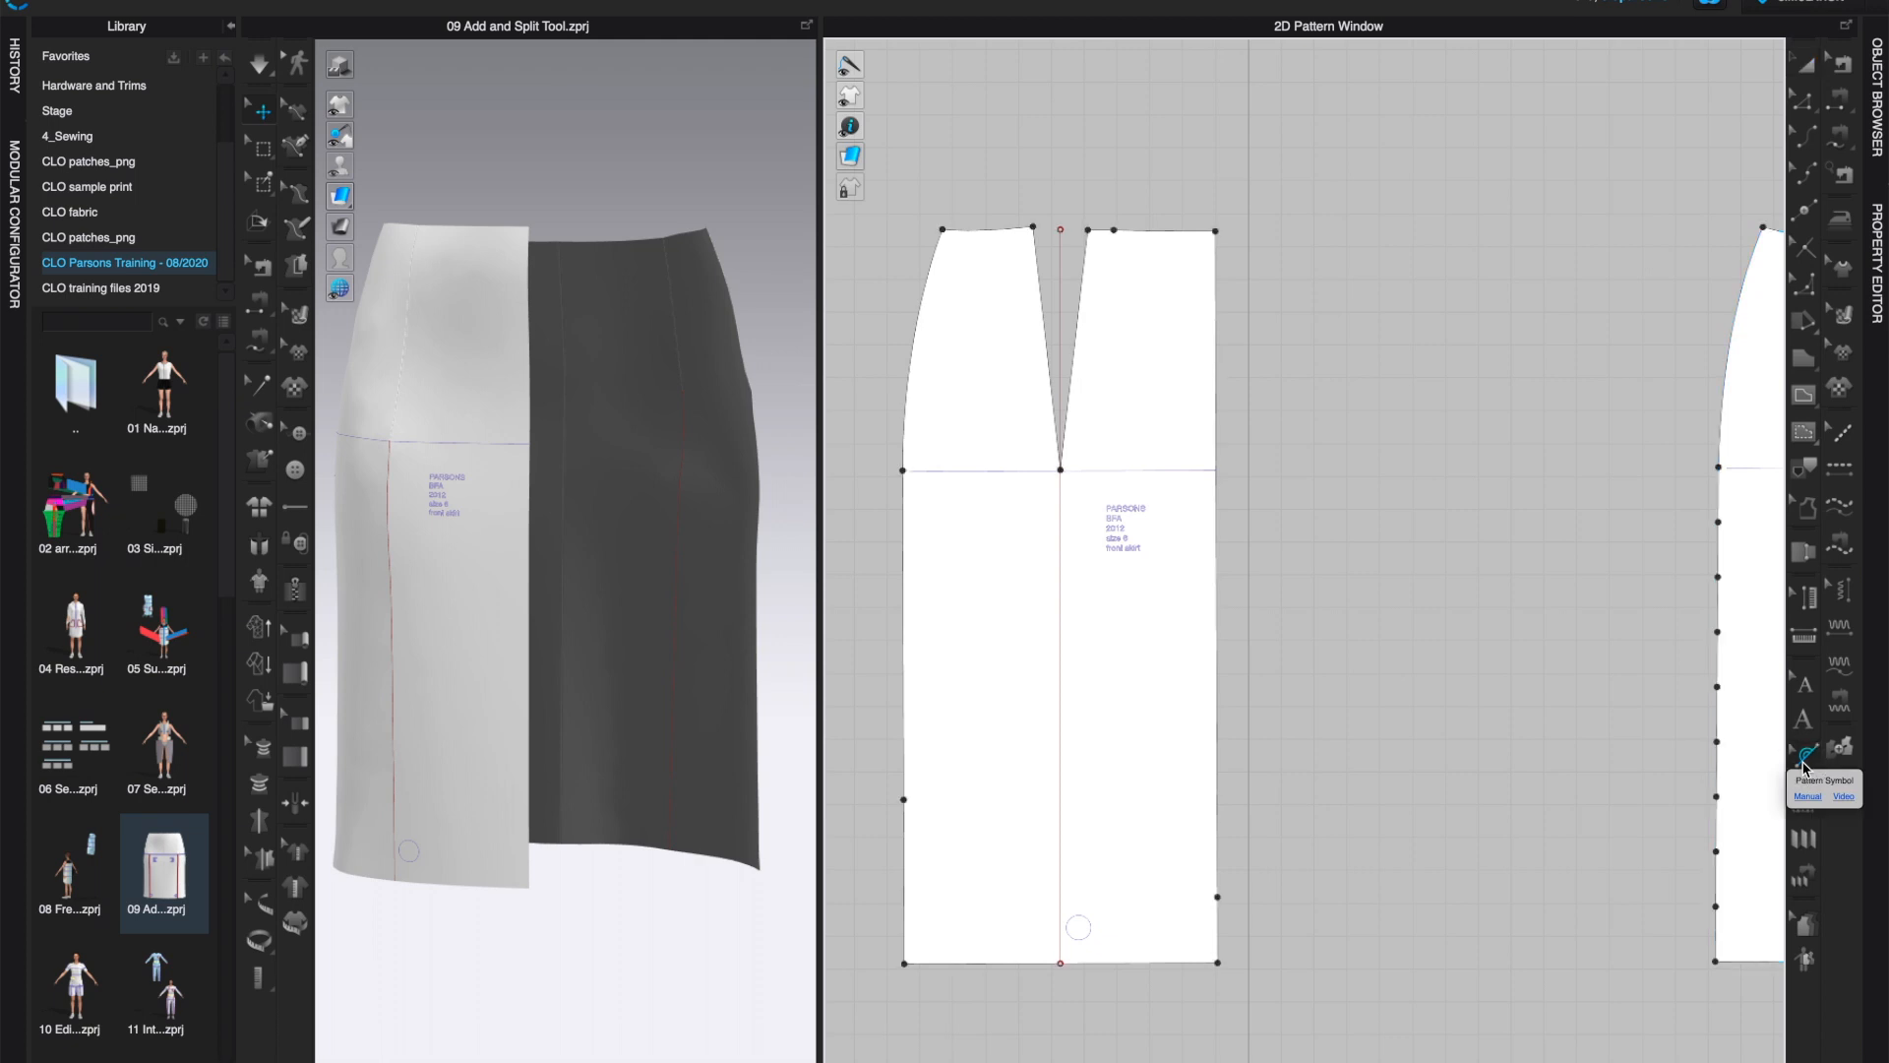
mouse_move(1761, 720)
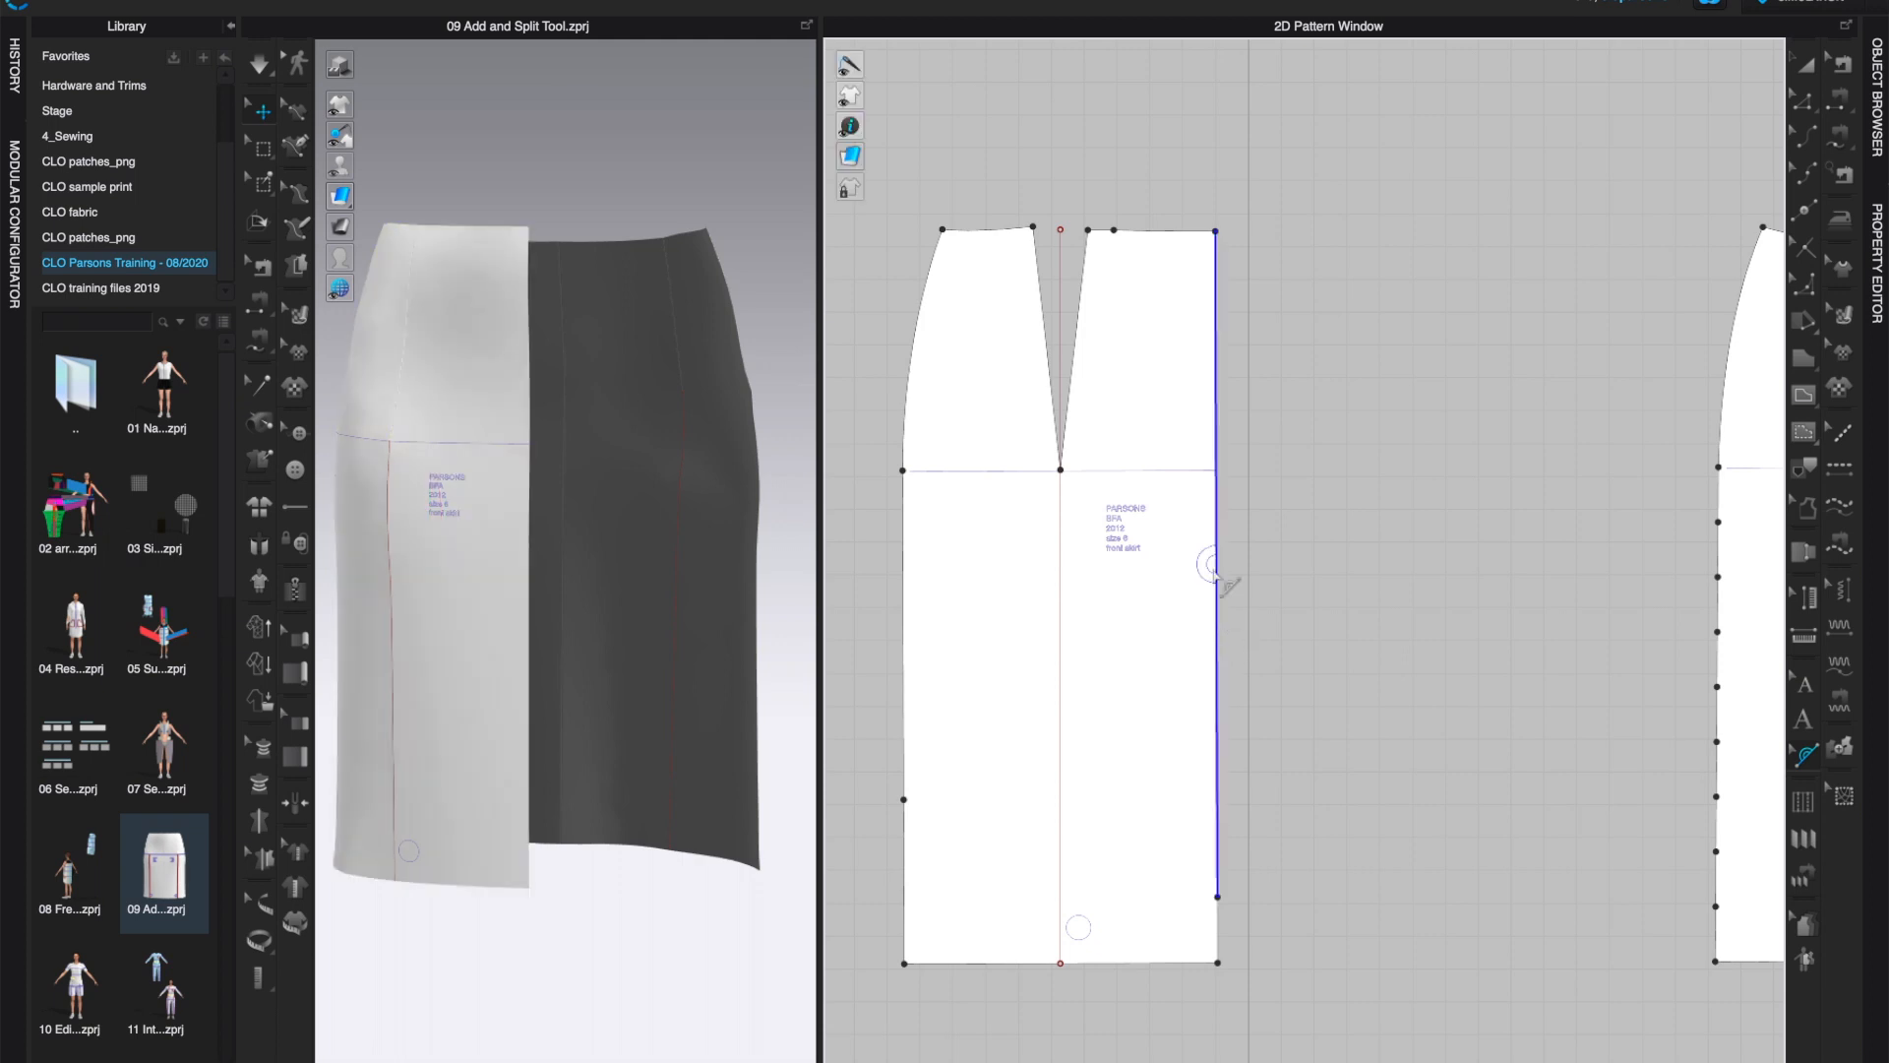
mouse_move(1458, 852)
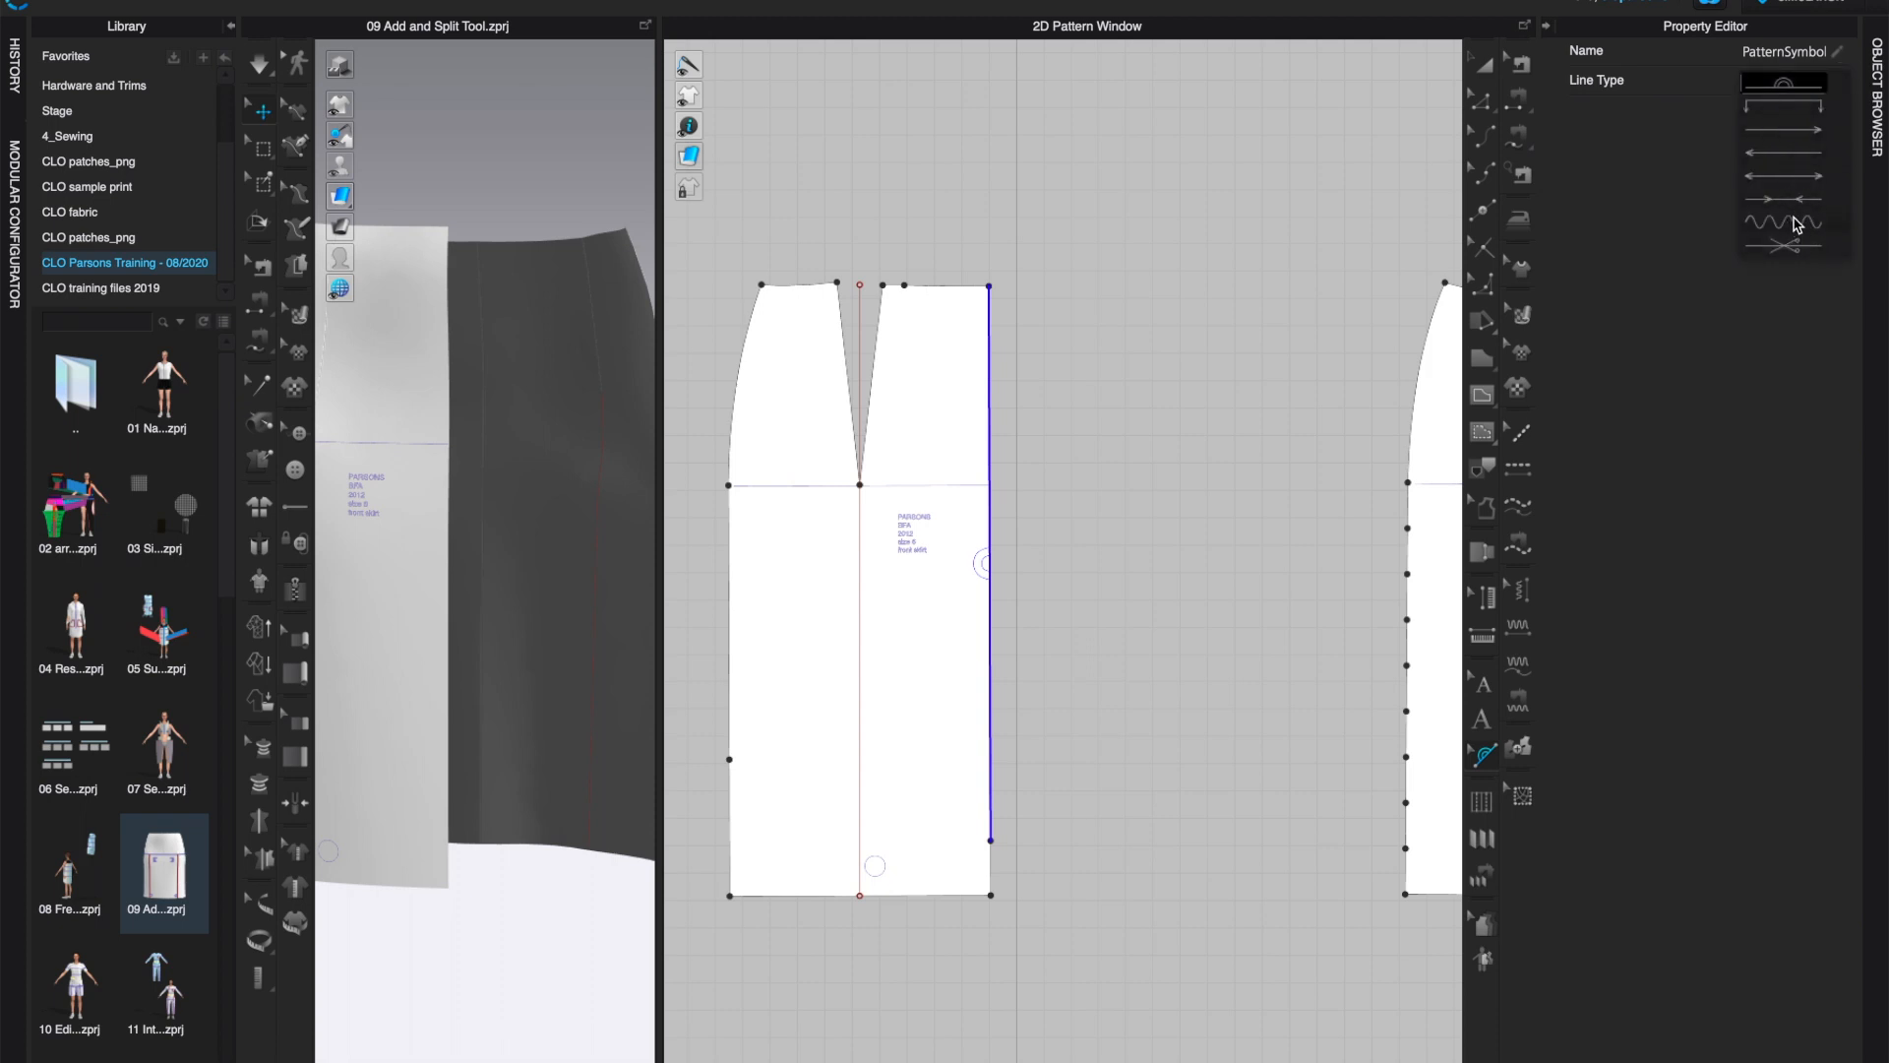
Try the wavy and single-arrow line types on the fold symbol before the crossed style.
click(1783, 222)
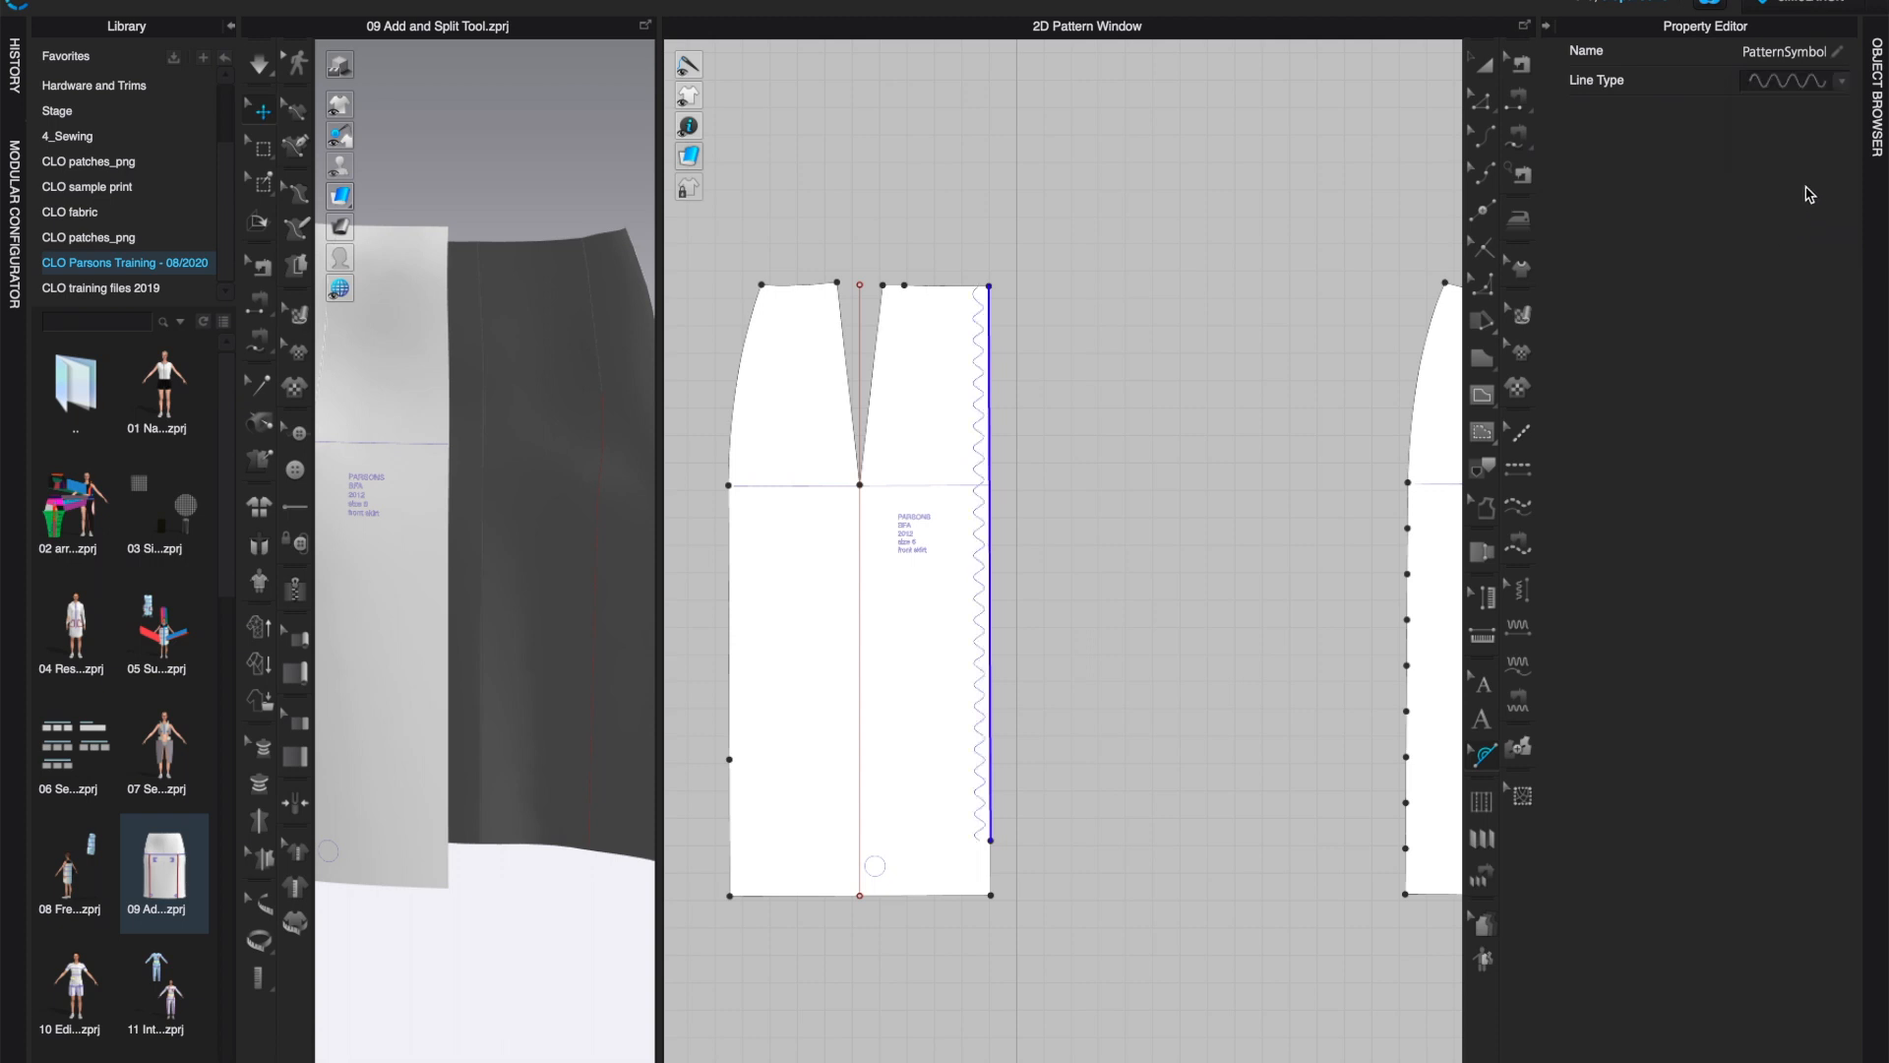
click(1842, 79)
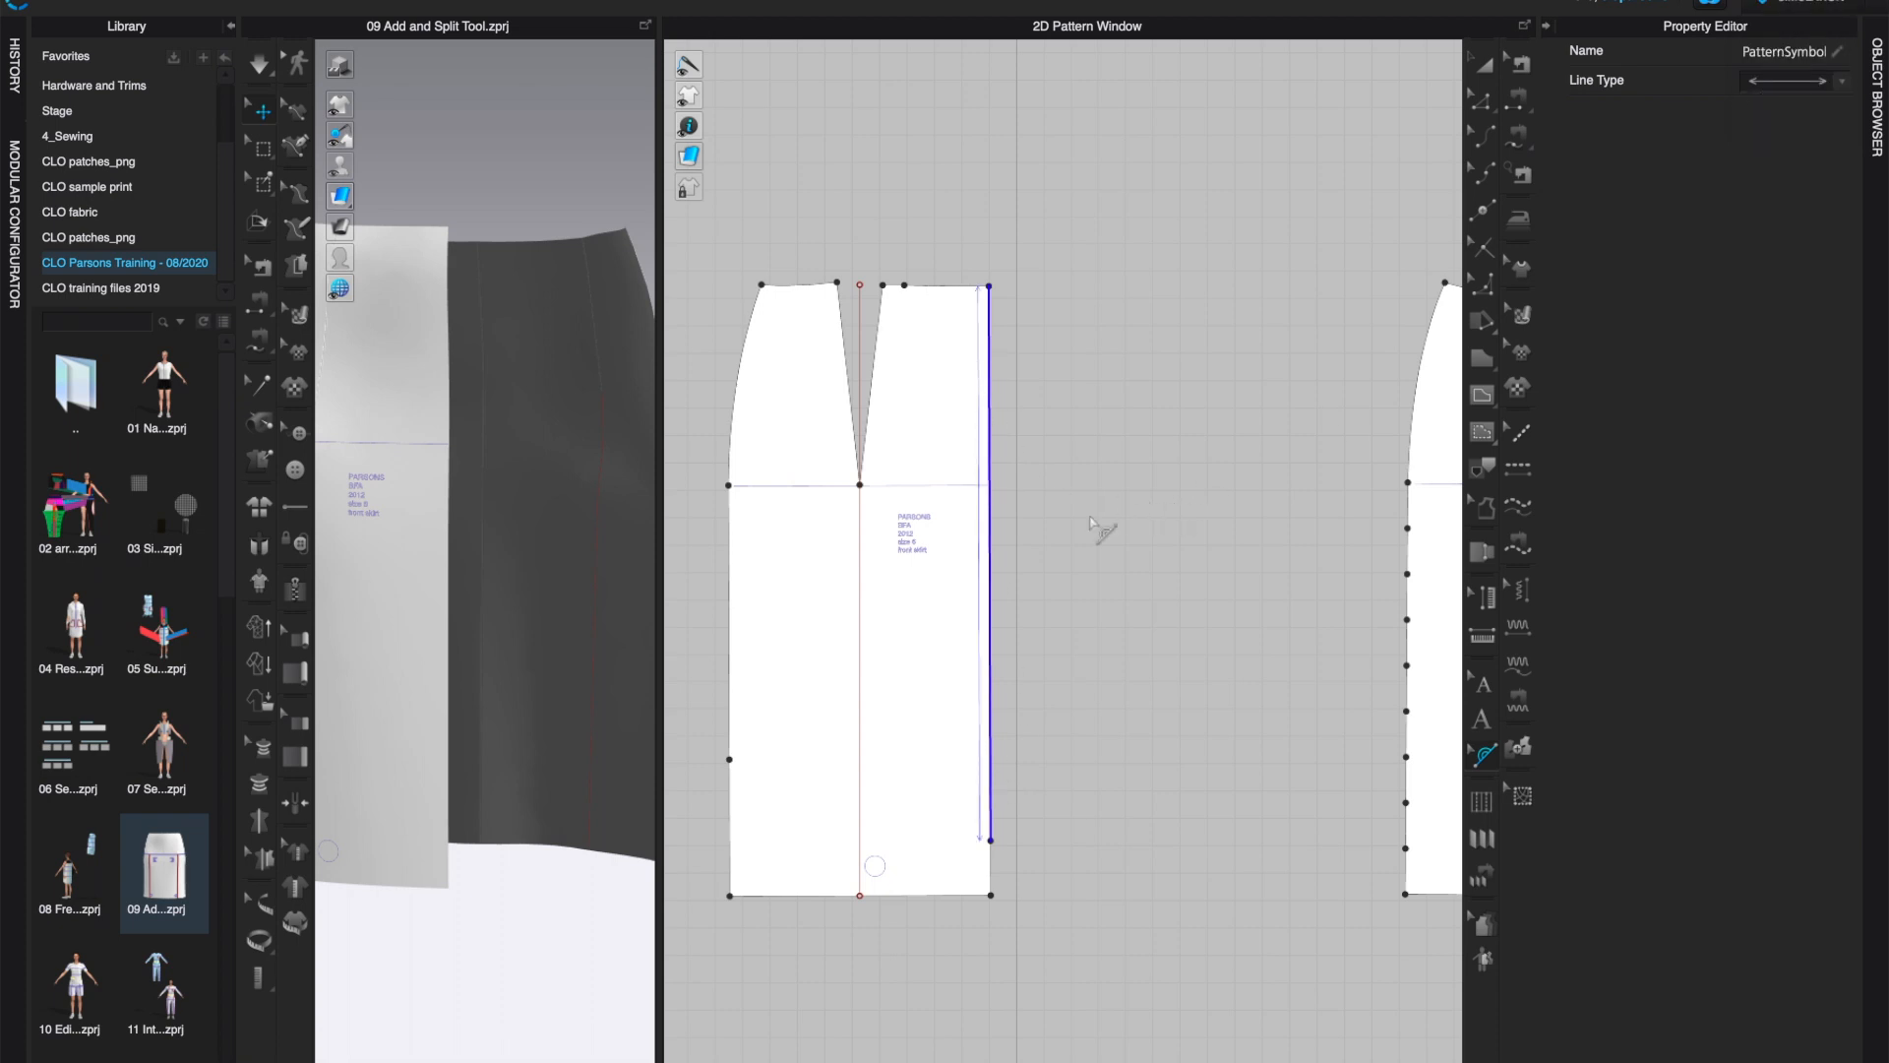
click(1840, 79)
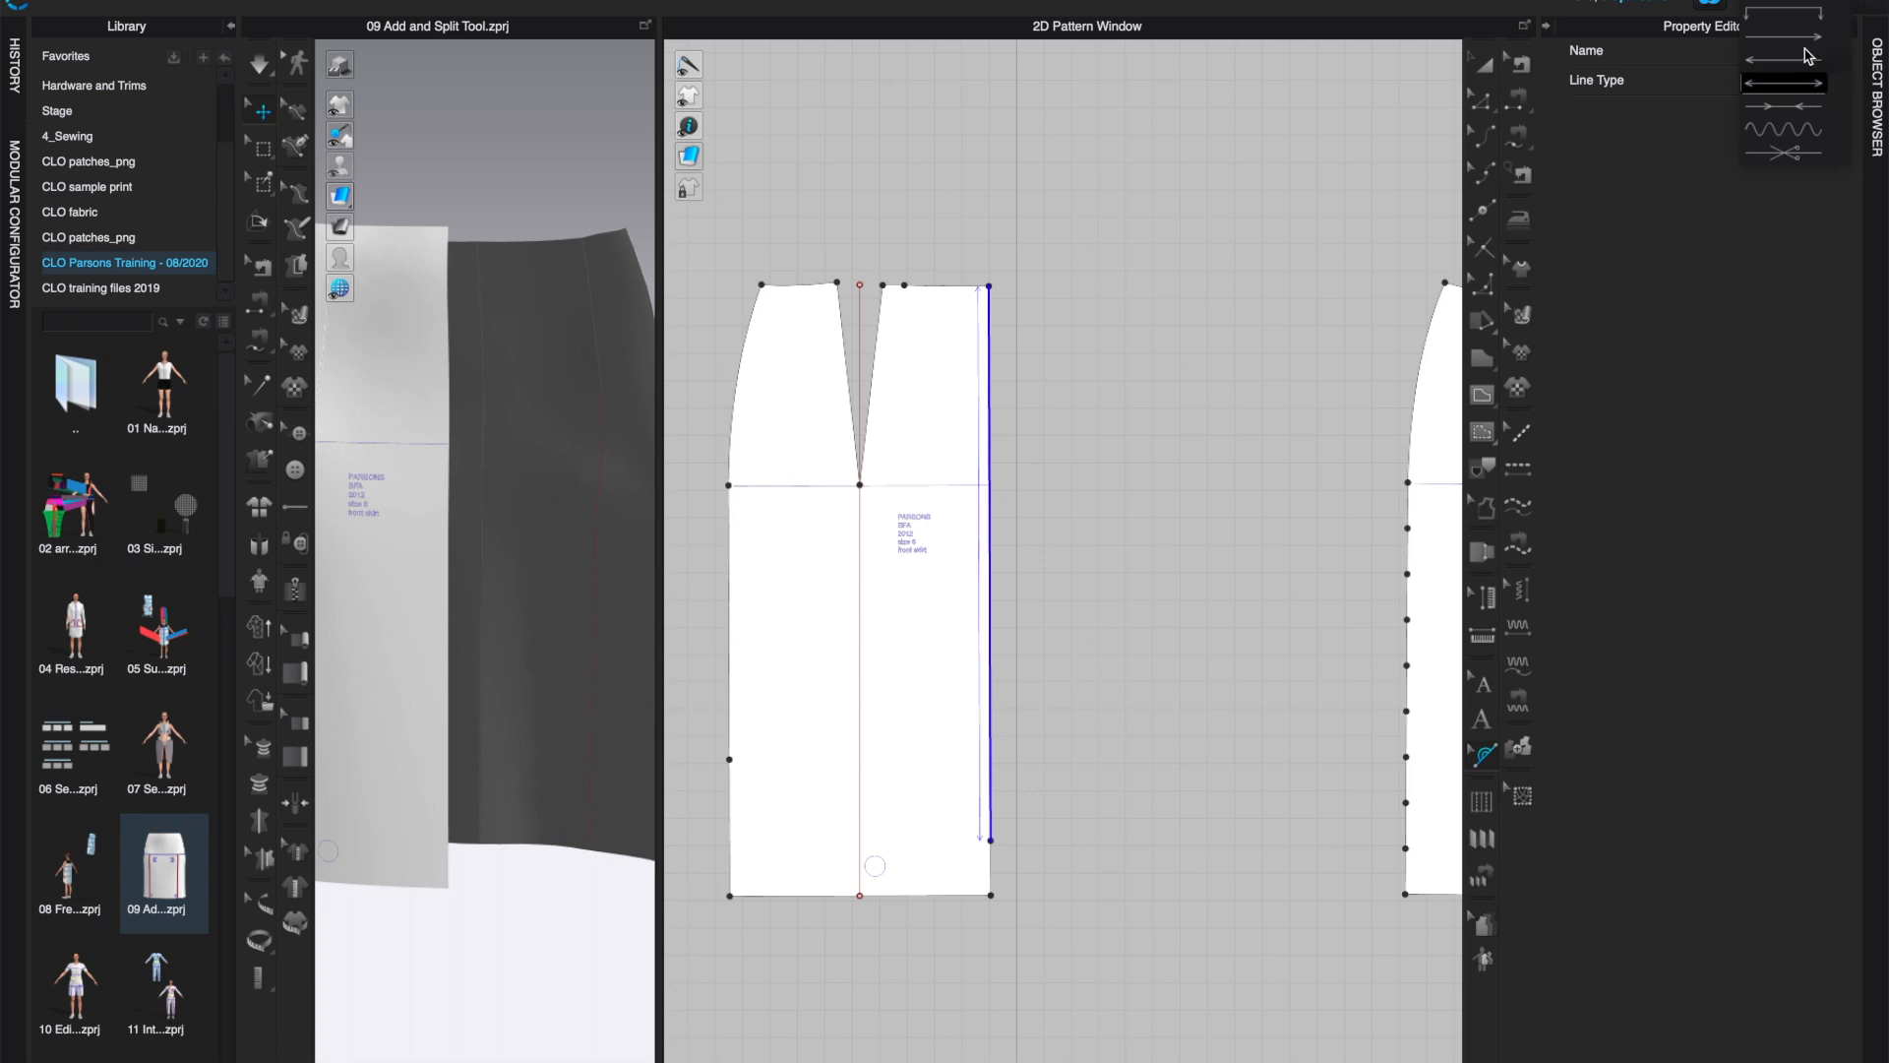
click(1784, 83)
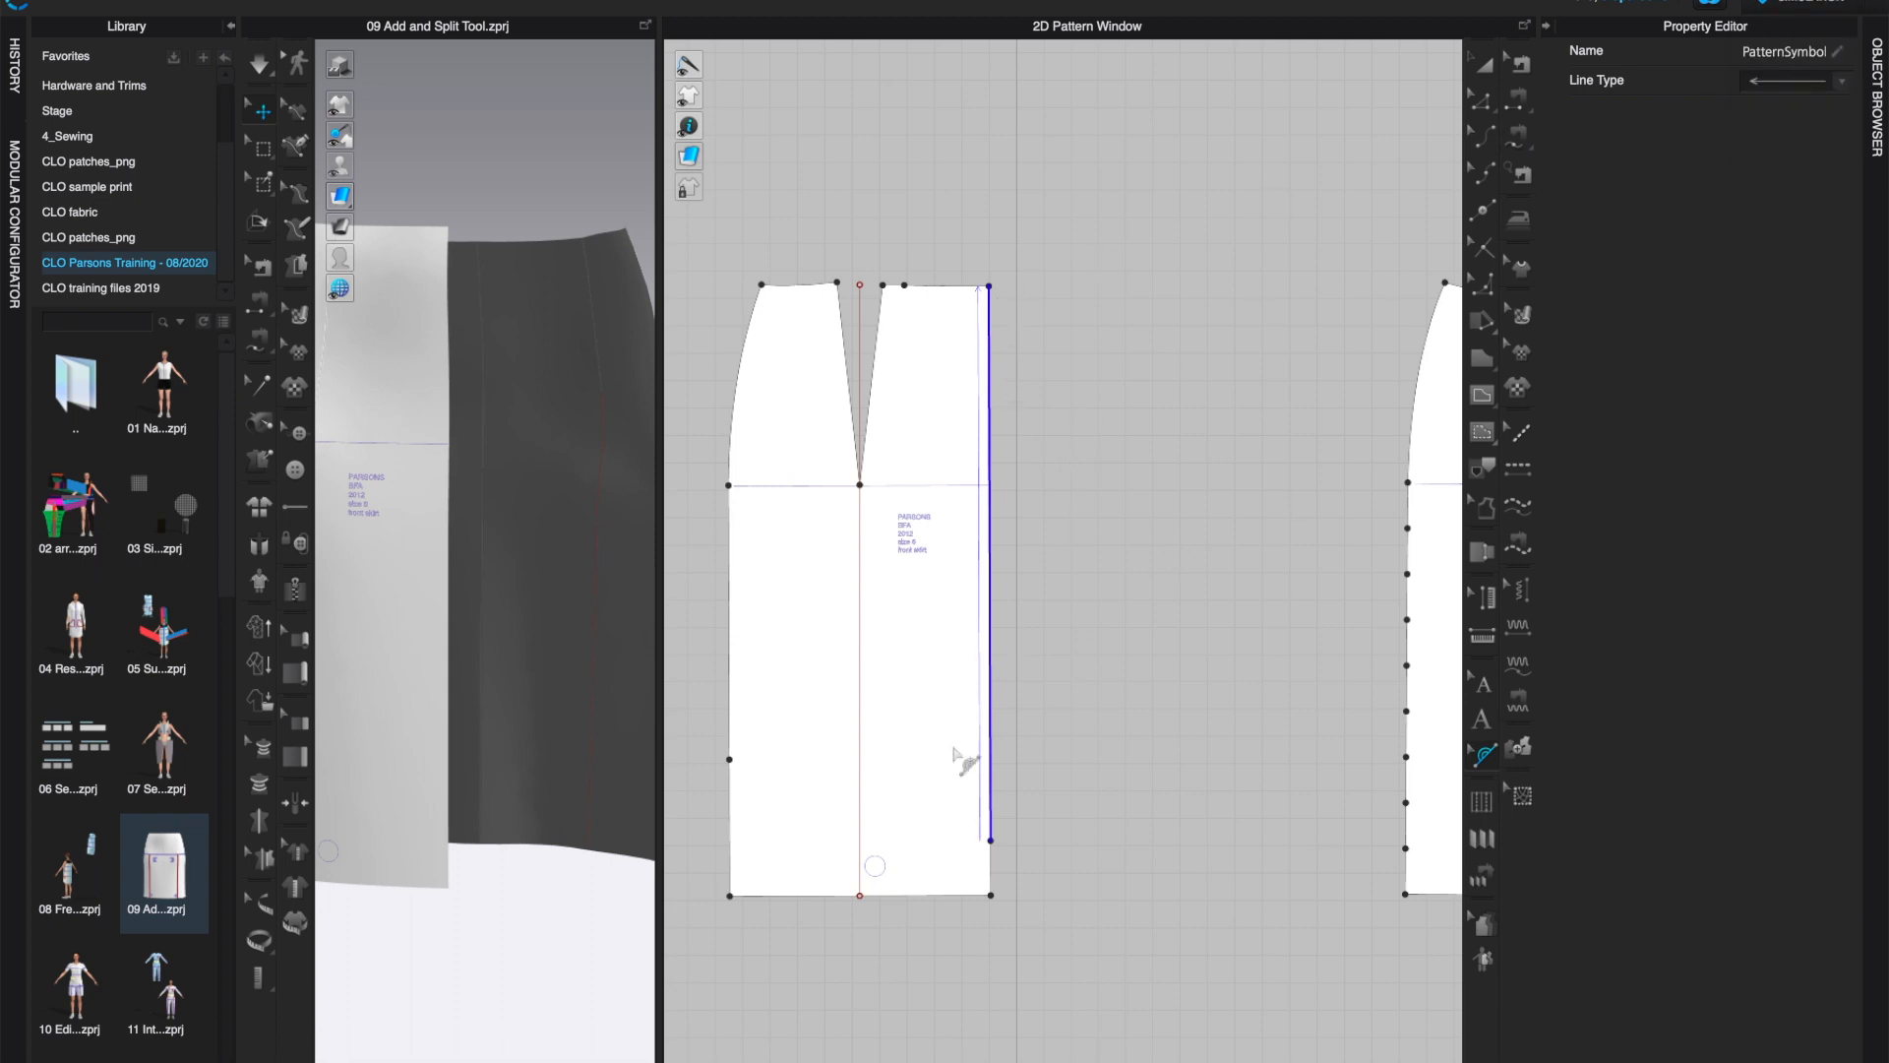
click(1842, 81)
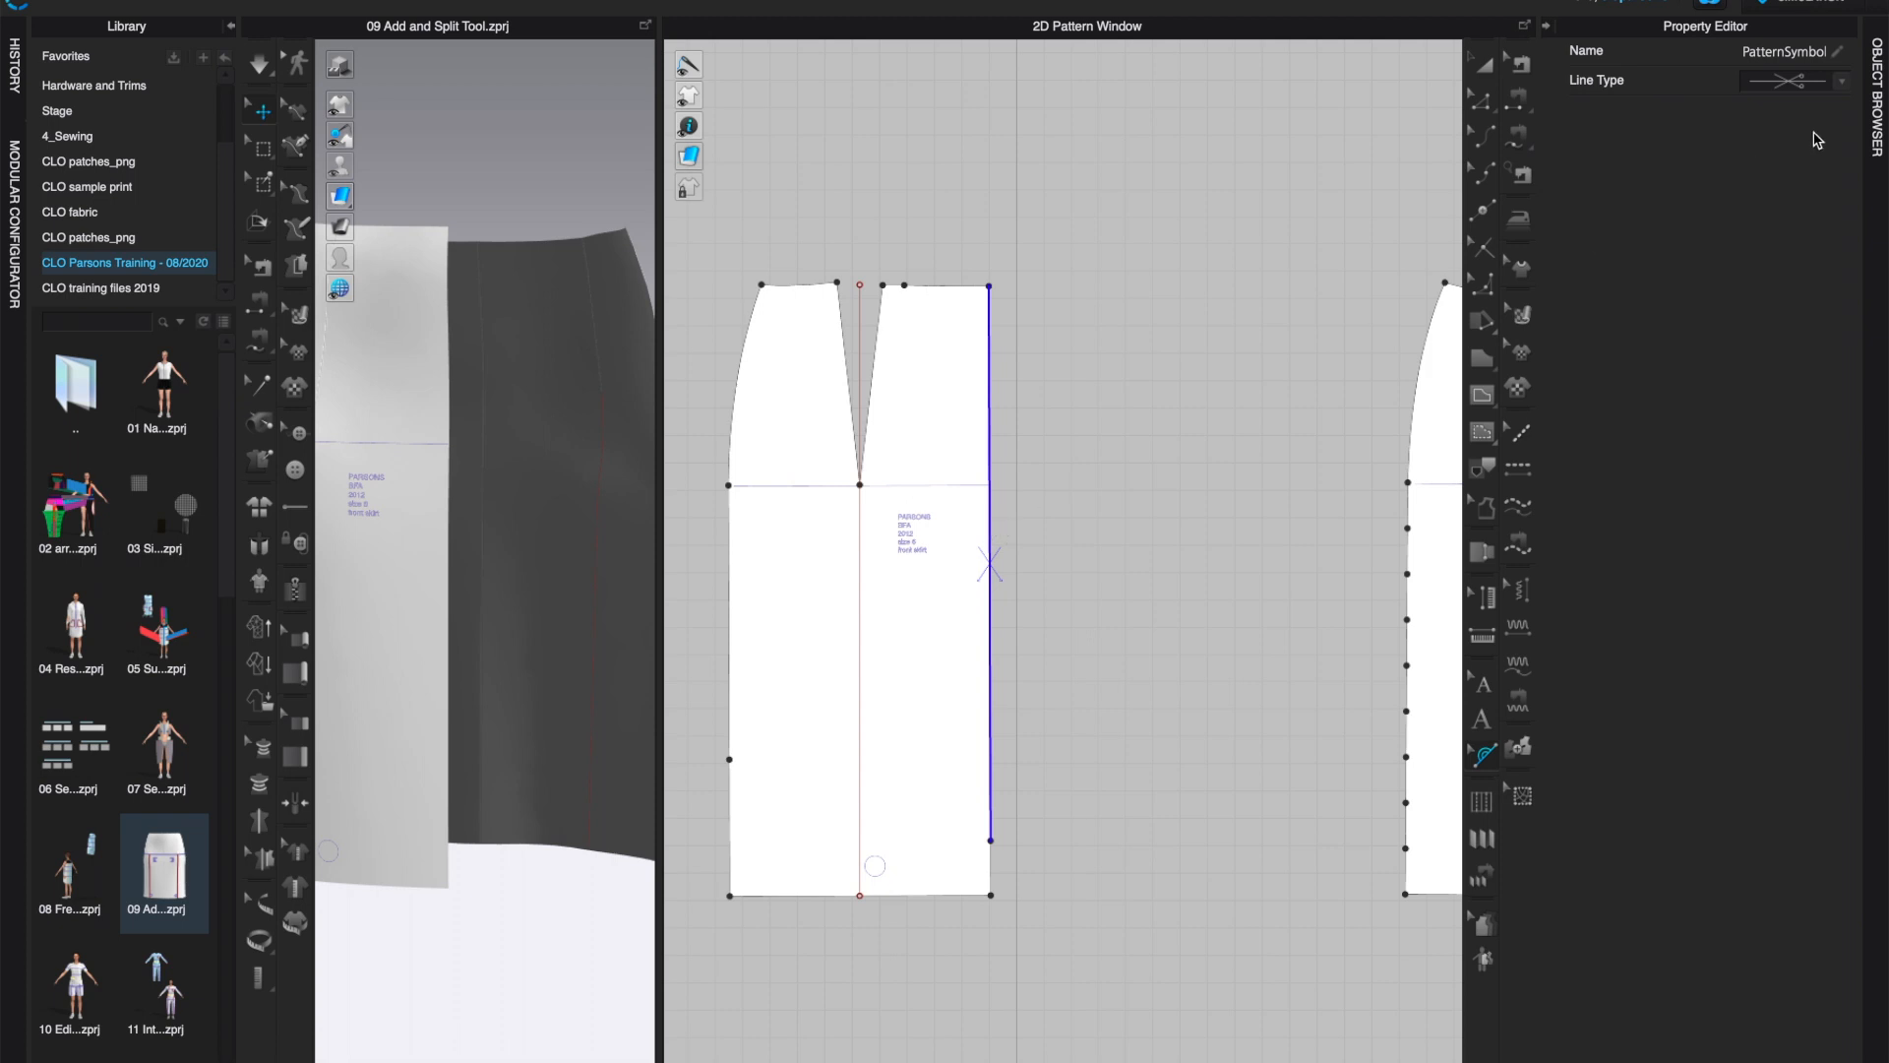
mouse_move(1548, 679)
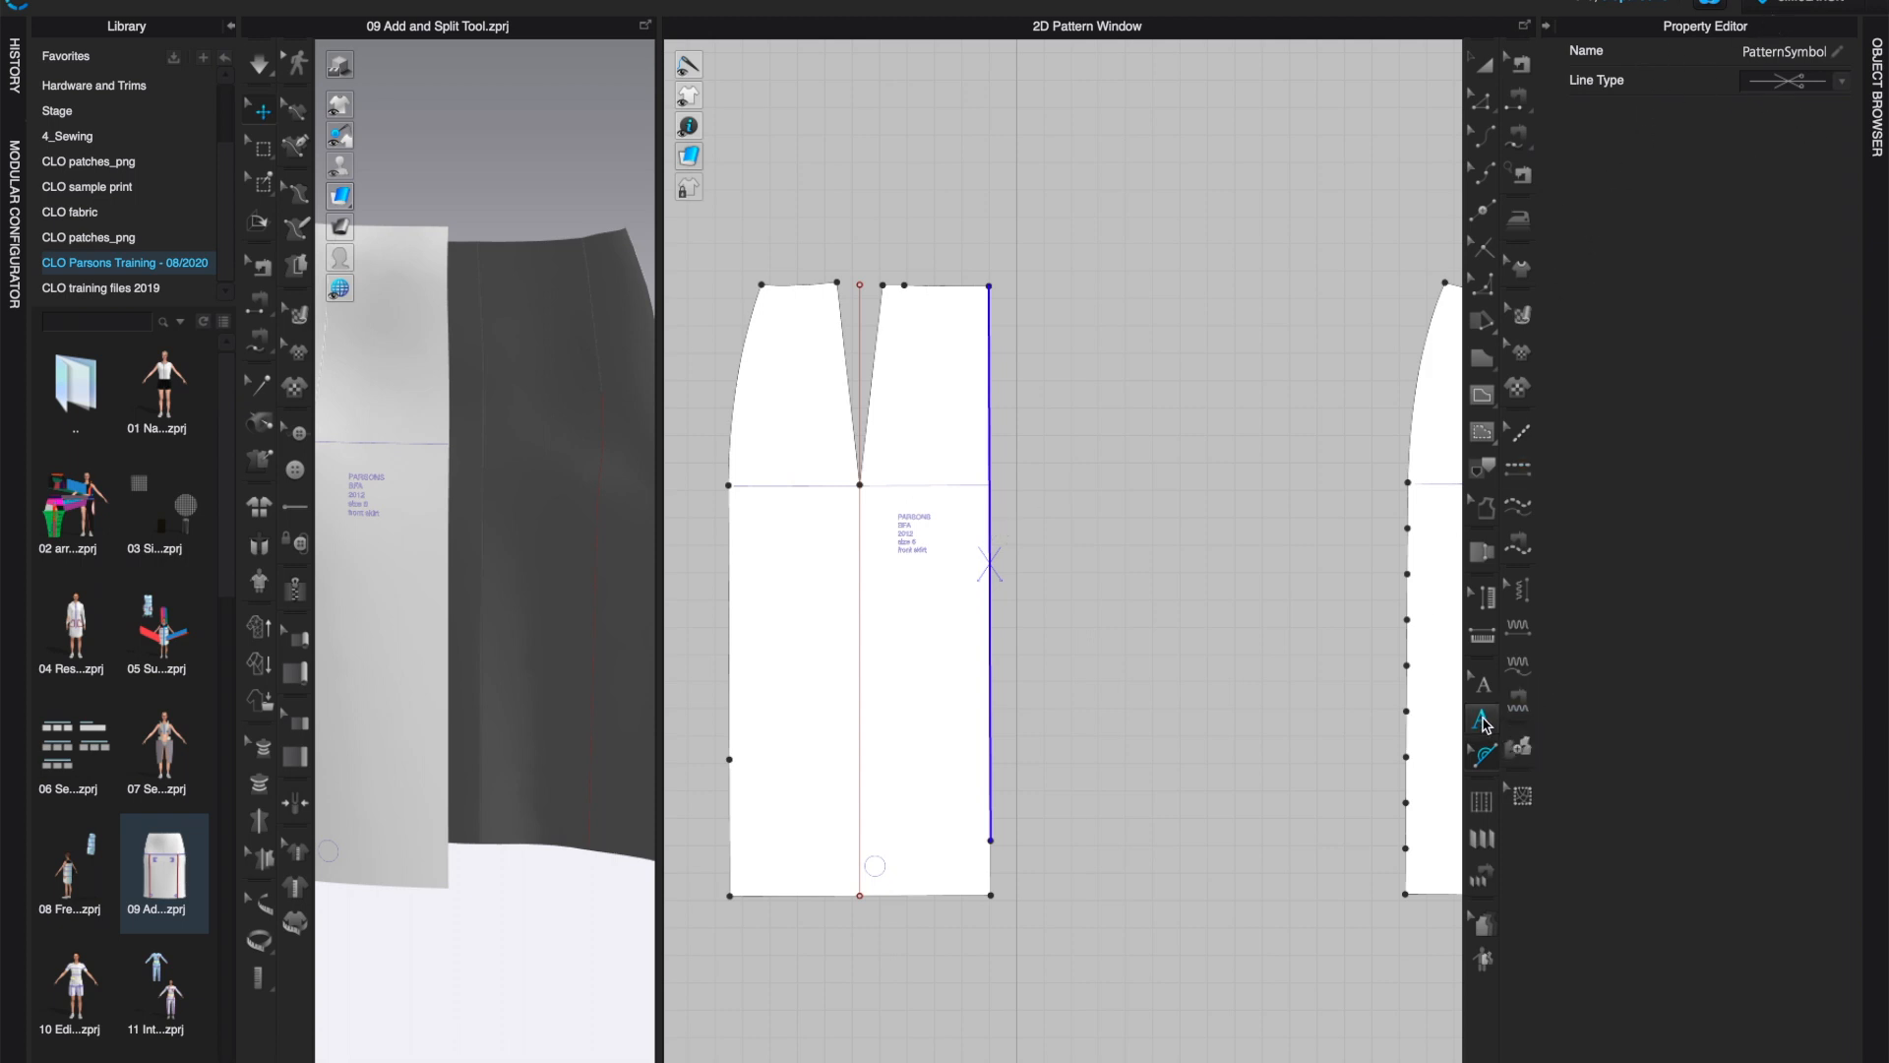
mouse_move(1480, 716)
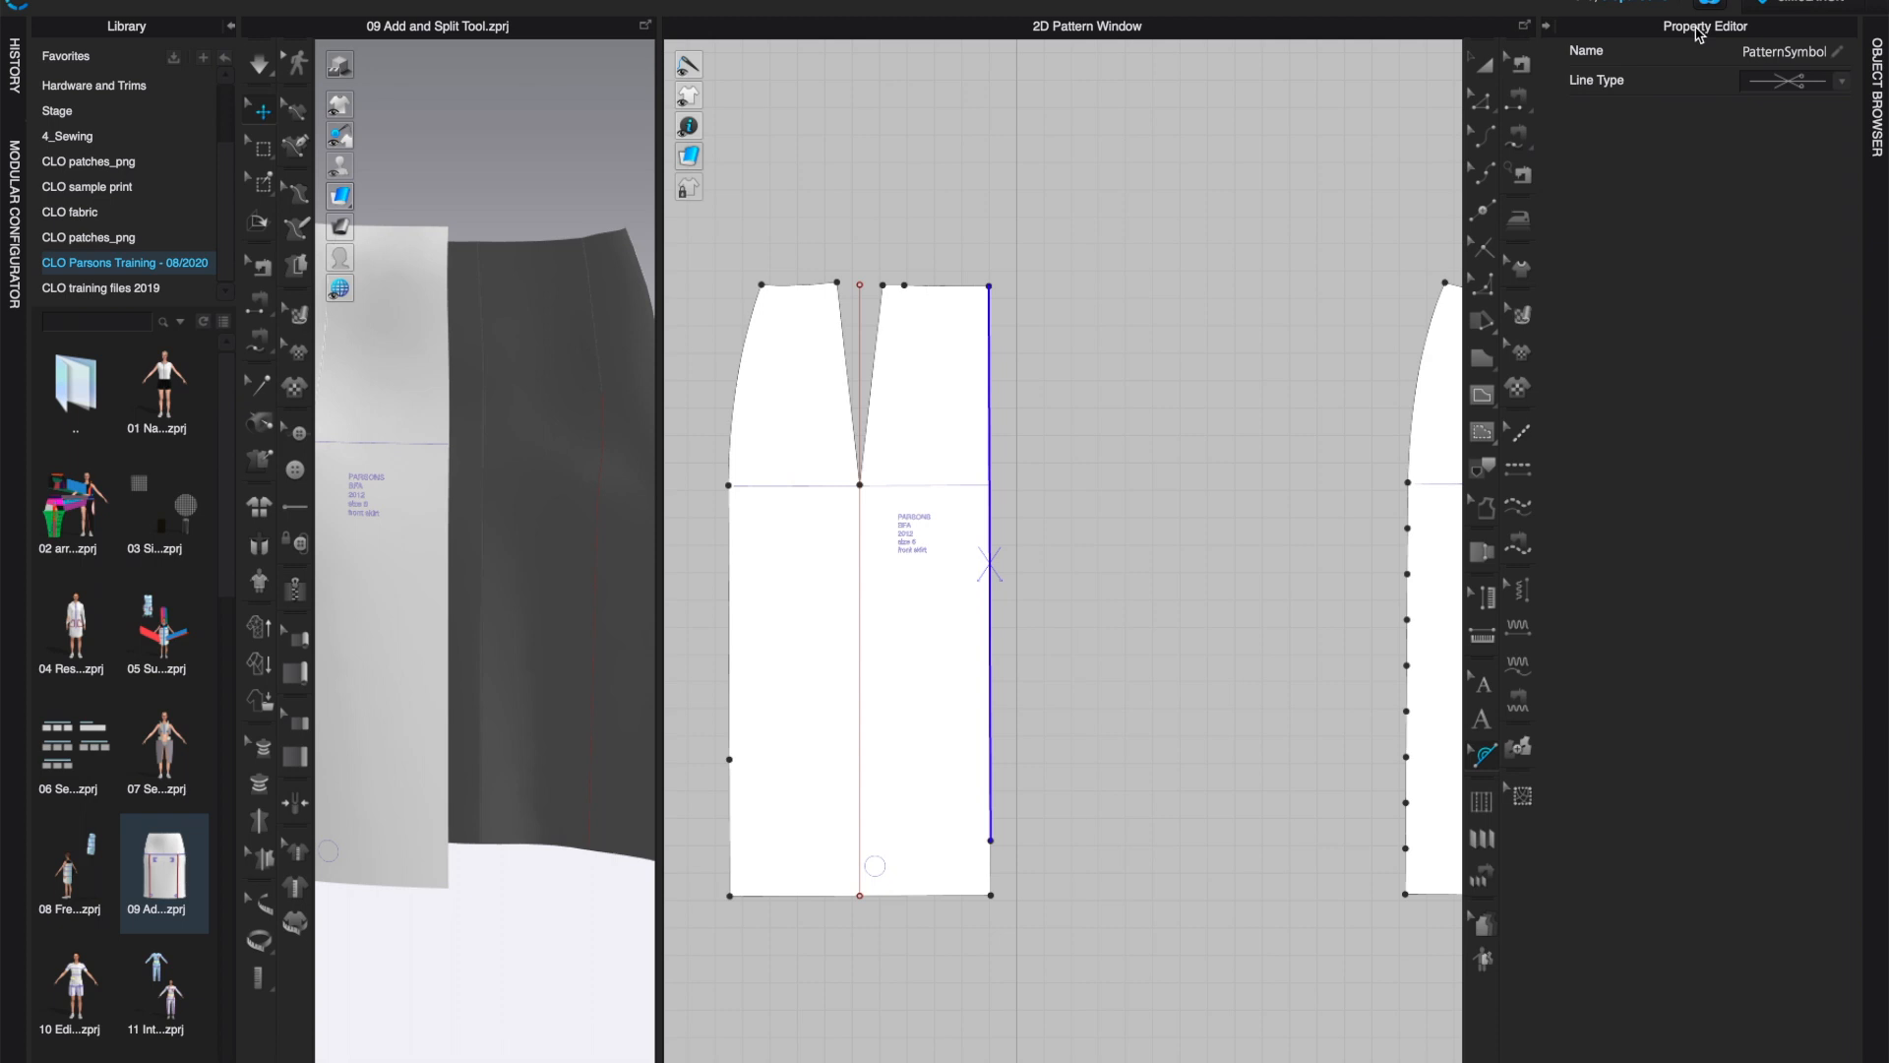
click(1840, 79)
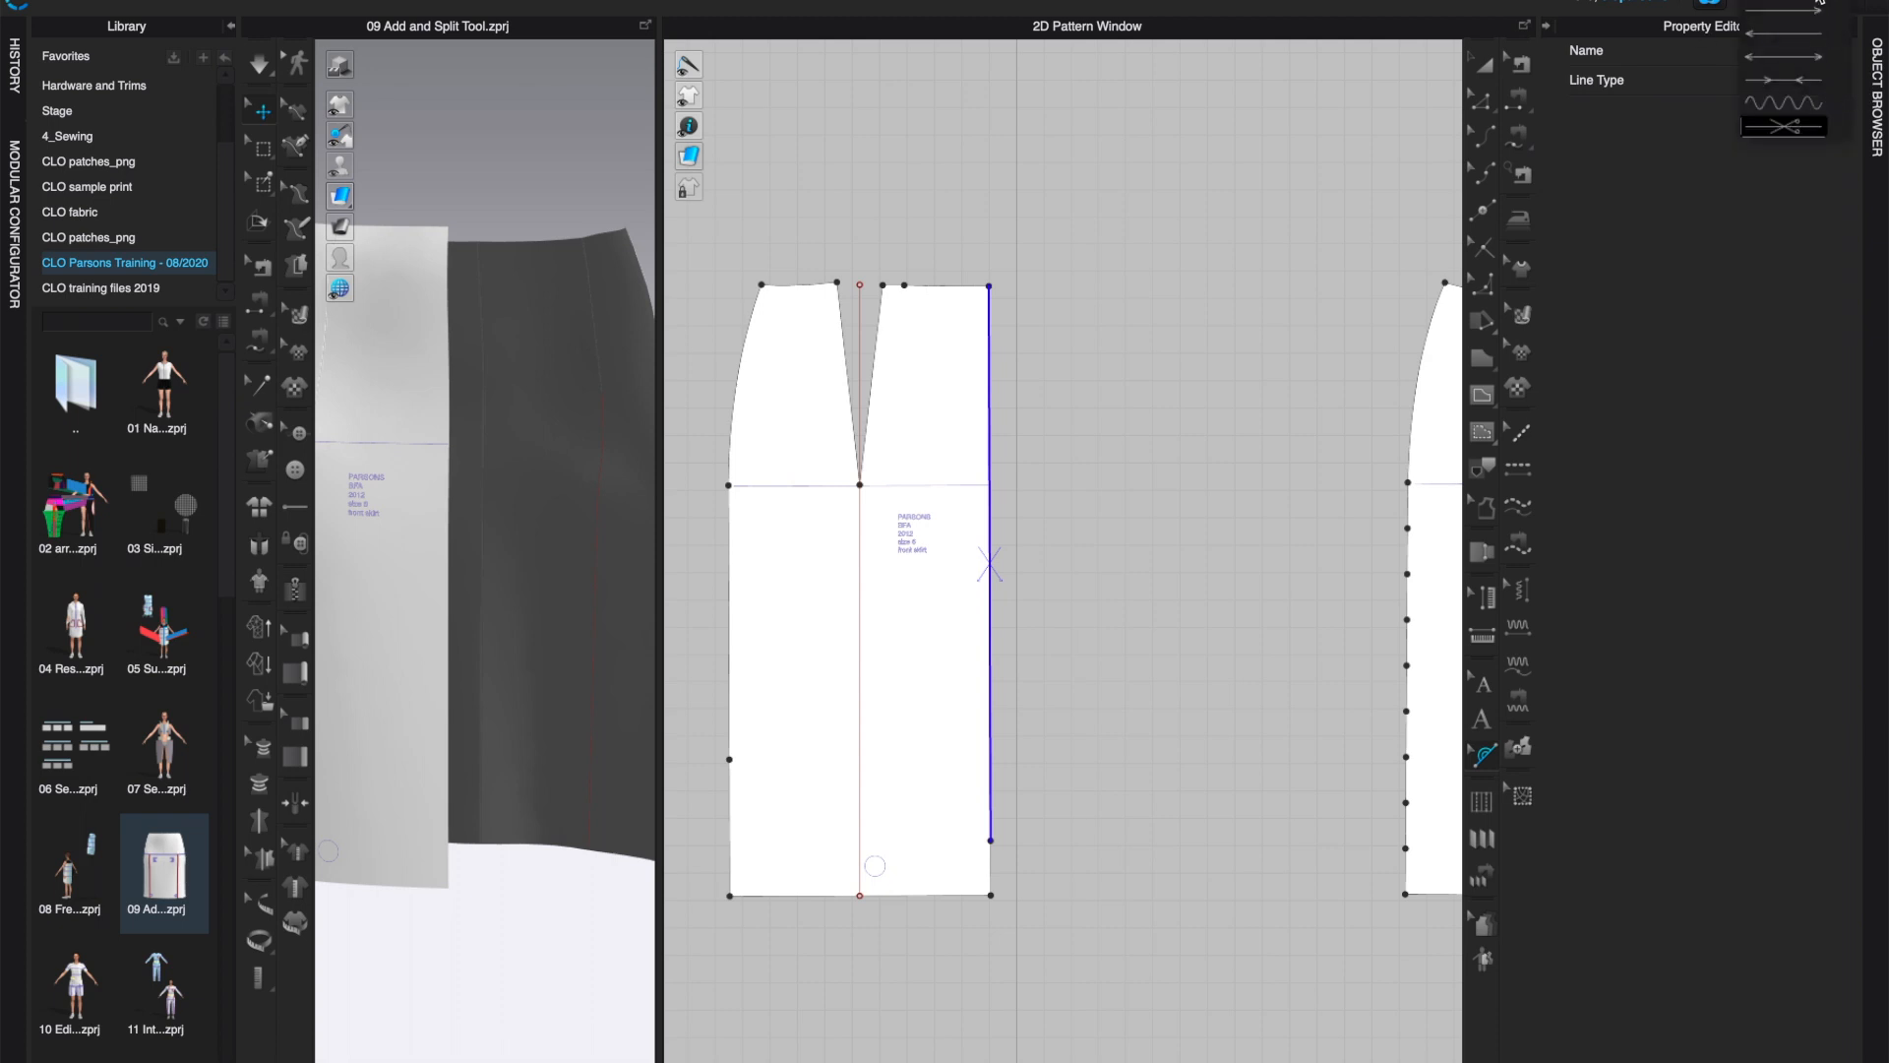